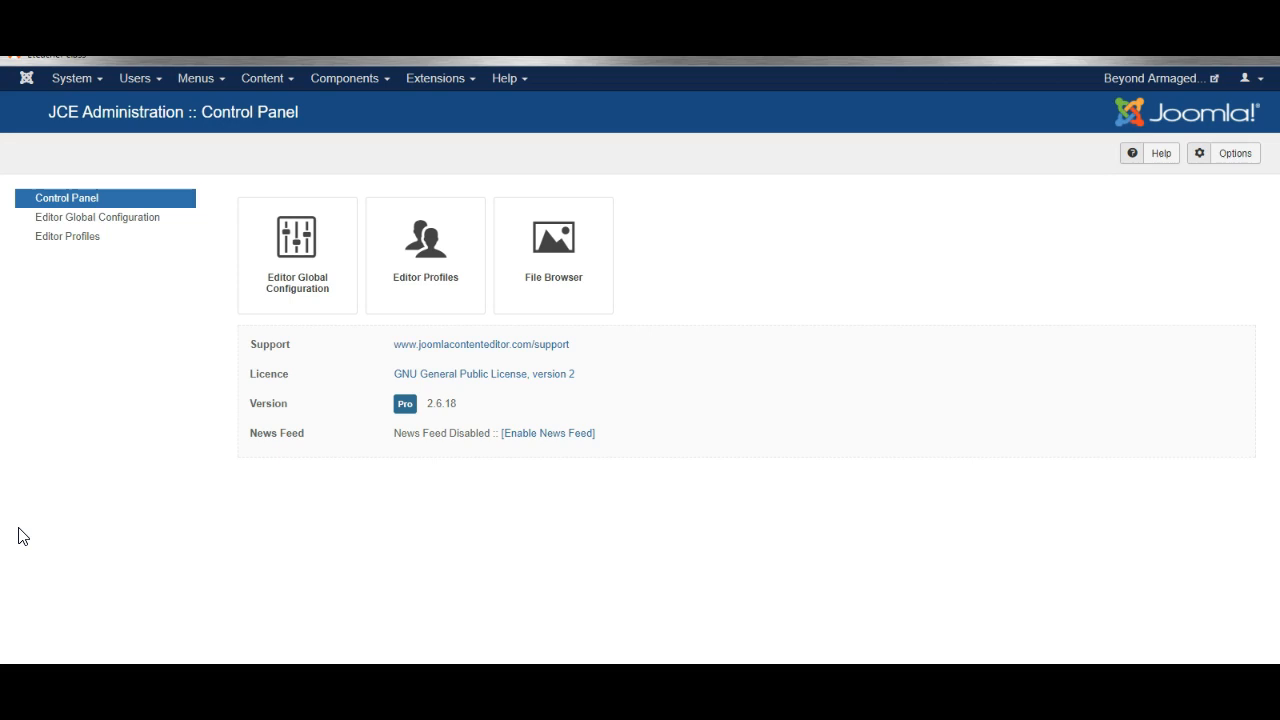
pyautogui.moveTo(203, 335)
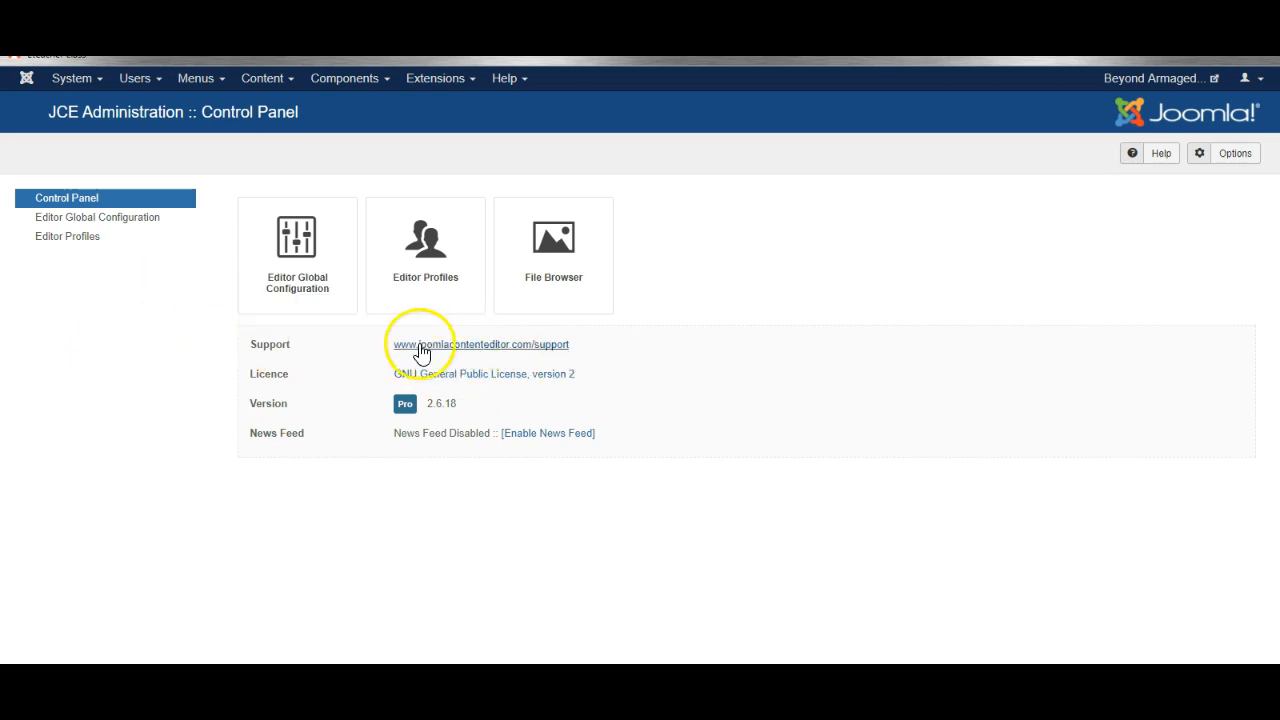
pyautogui.moveTo(269, 343)
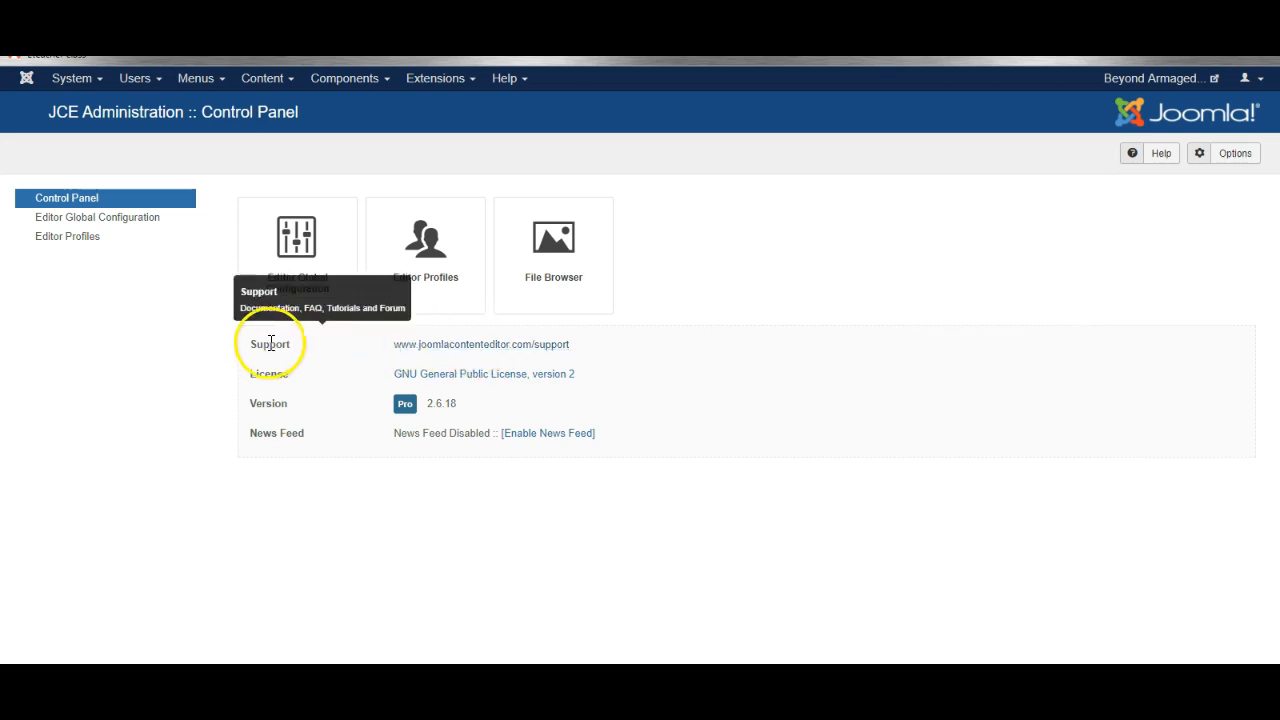
pyautogui.moveTo(443, 262)
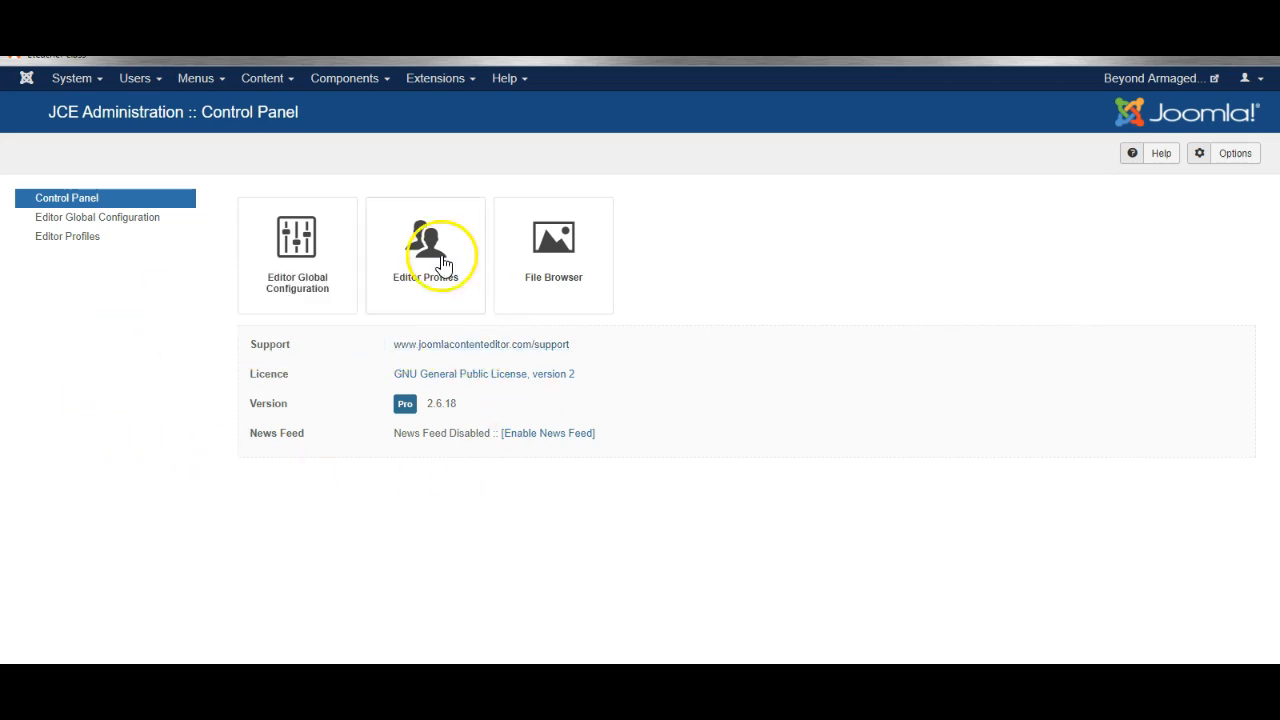
# Open the Default editor profile's Features & Layout settings from Editor Profiles.
pyautogui.click(345, 78)
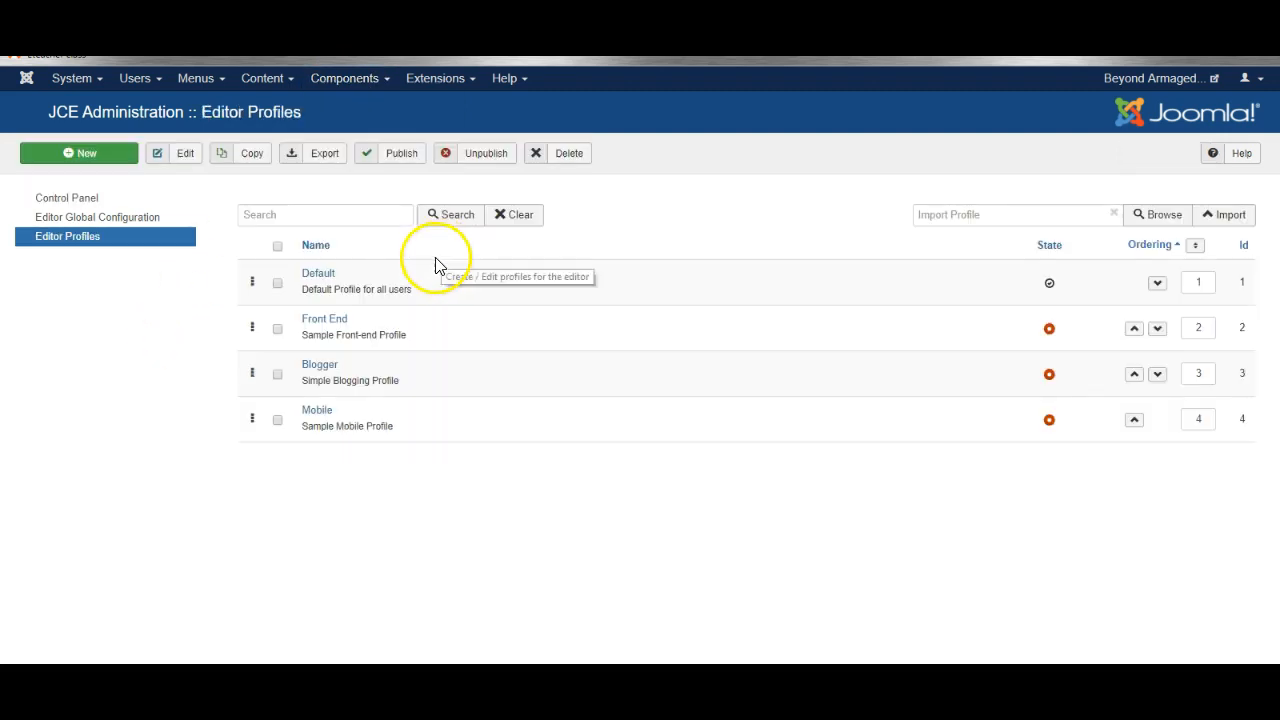
pyautogui.moveTo(345, 298)
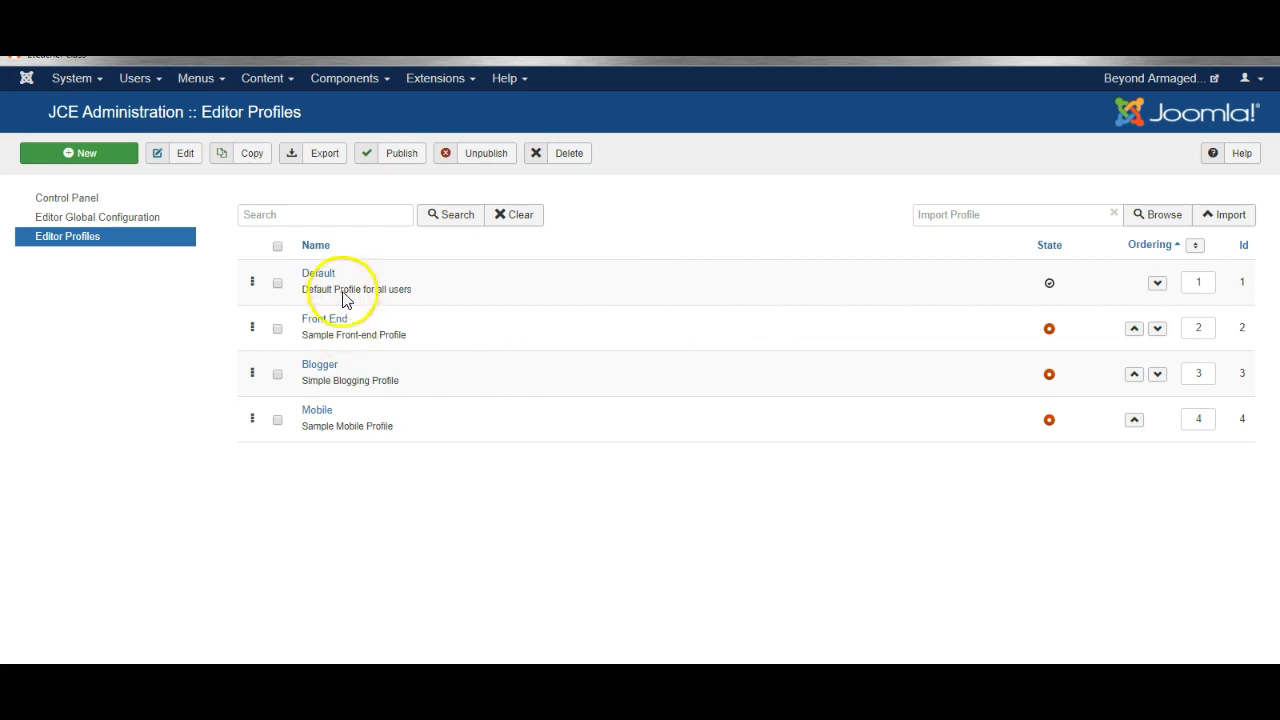
pyautogui.moveTo(1050, 282)
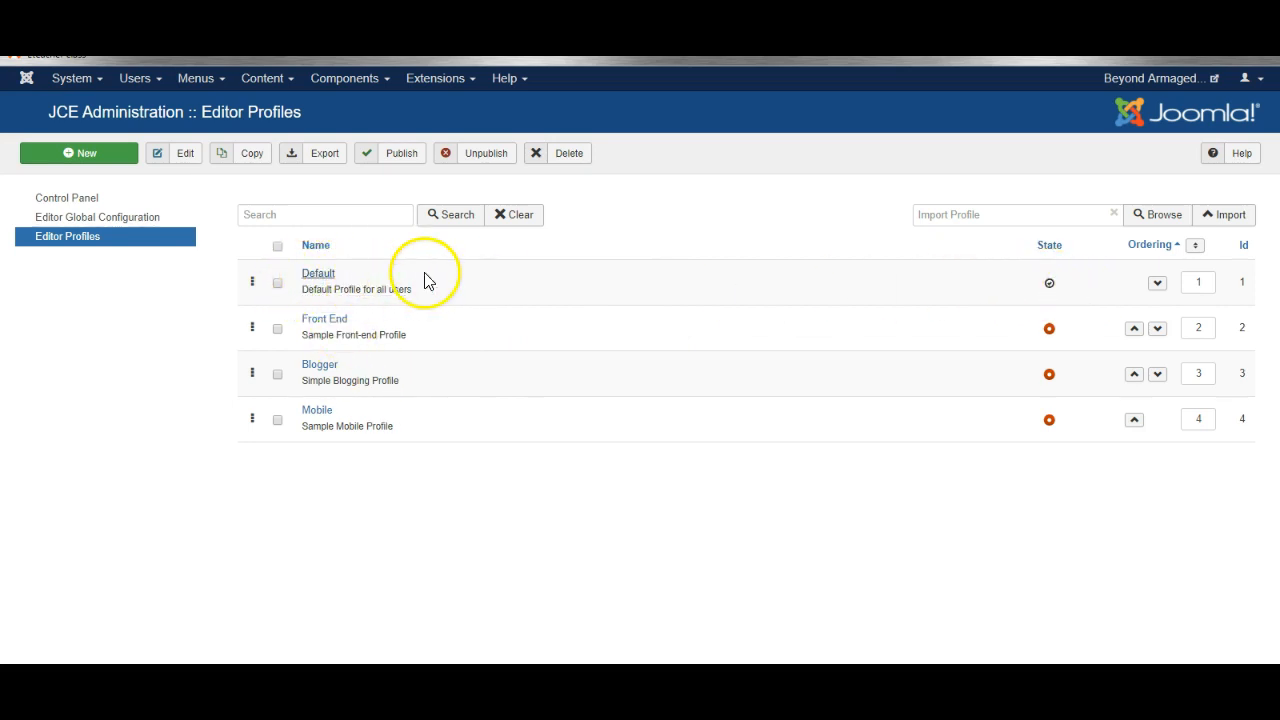
pyautogui.click(318, 272)
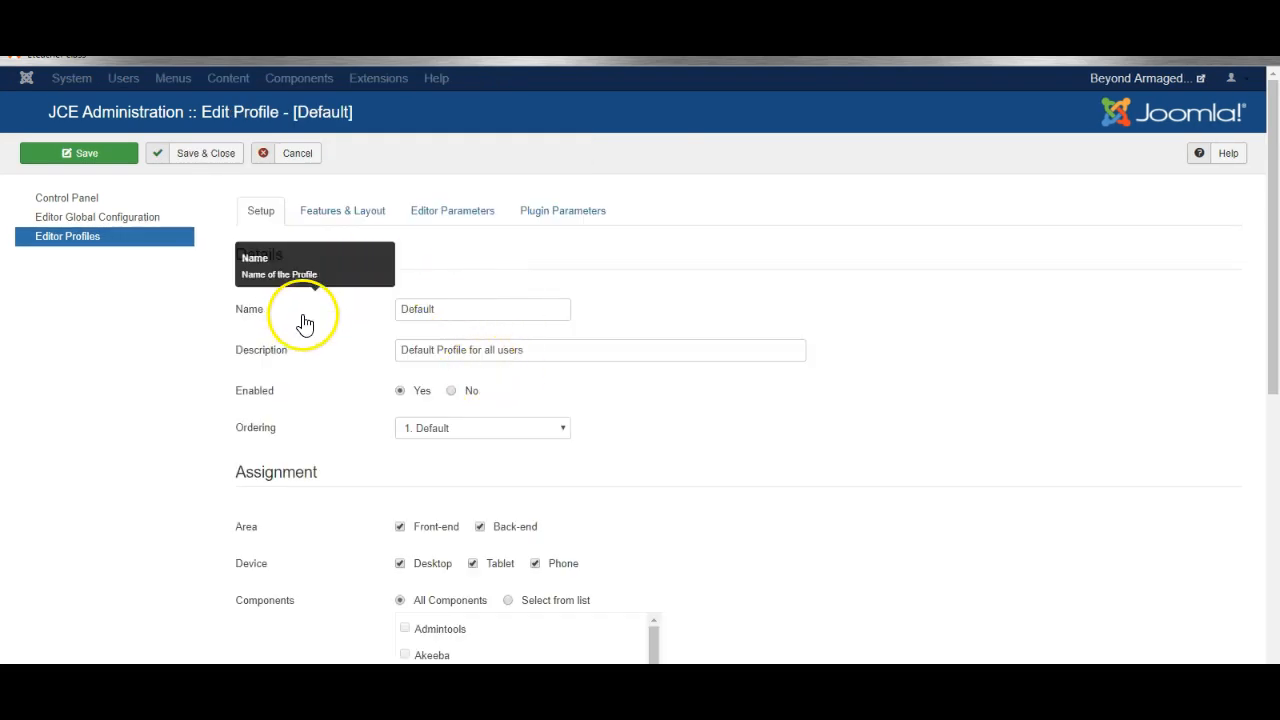
pyautogui.click(342, 210)
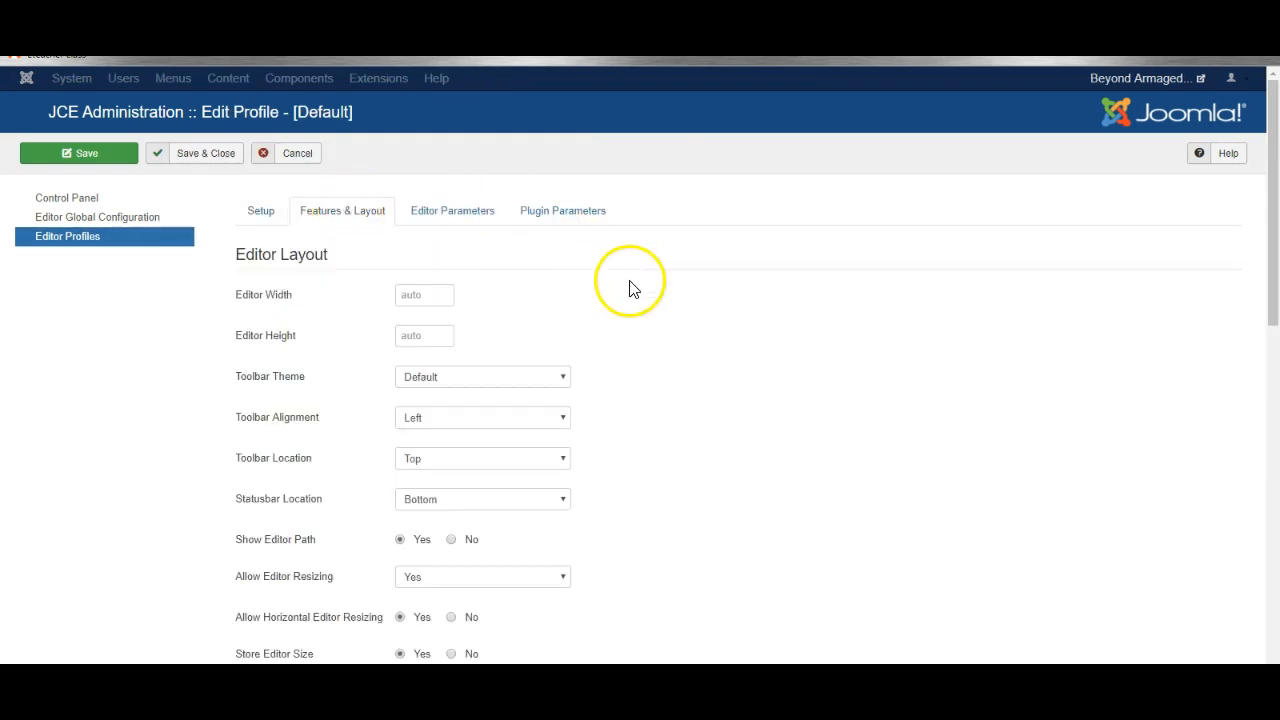
# Scroll down to the Default profile's Current Editor Layout and Available Buttons.
pyautogui.scroll(-3)
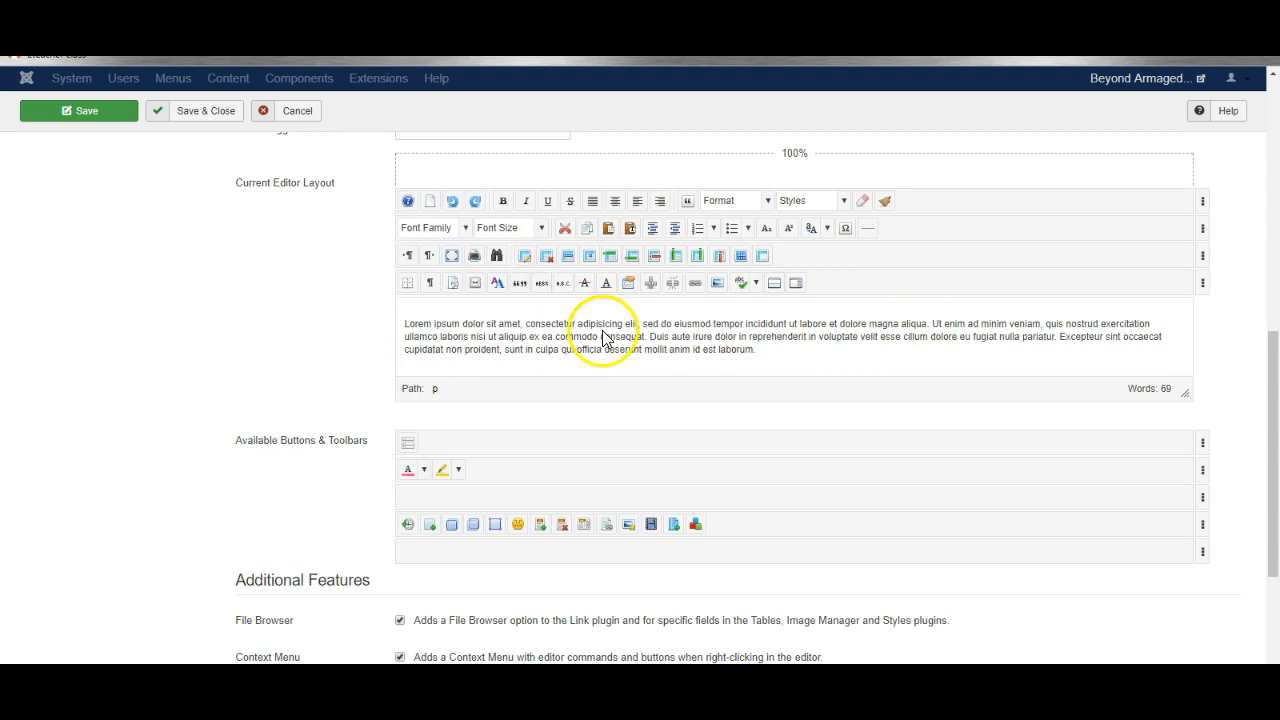
pyautogui.moveTo(770, 200)
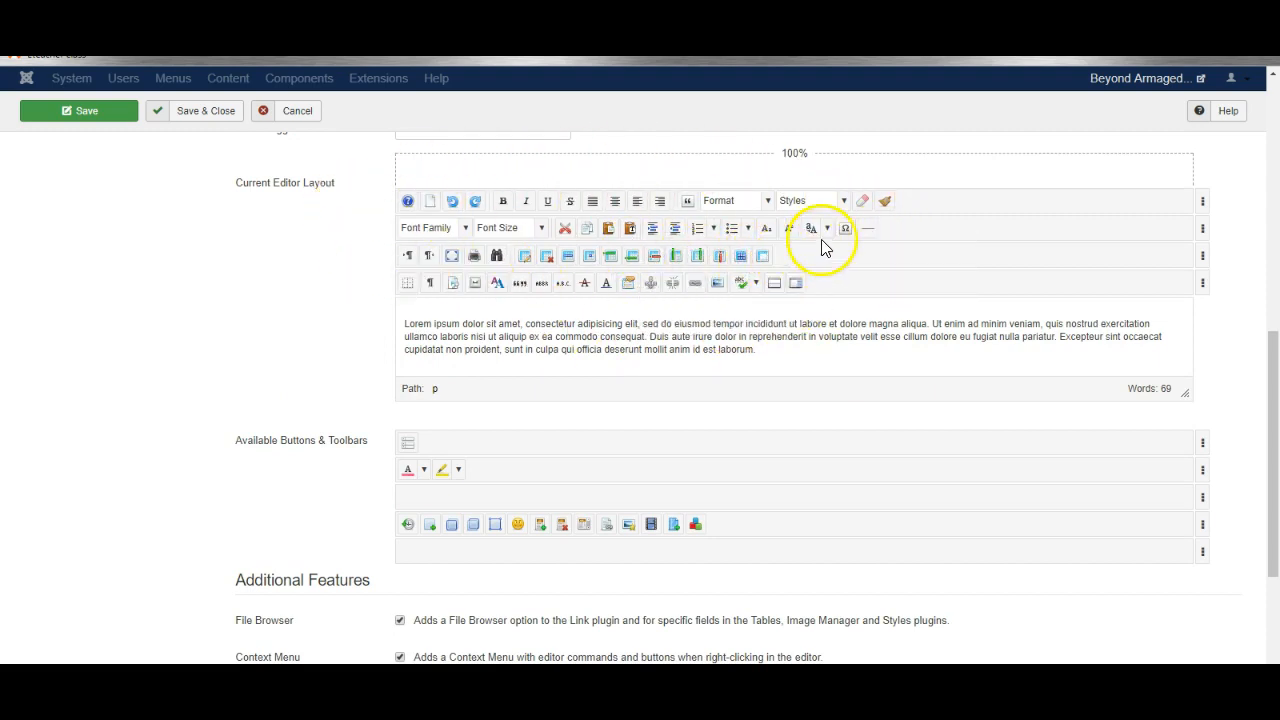
pyautogui.moveTo(868, 228)
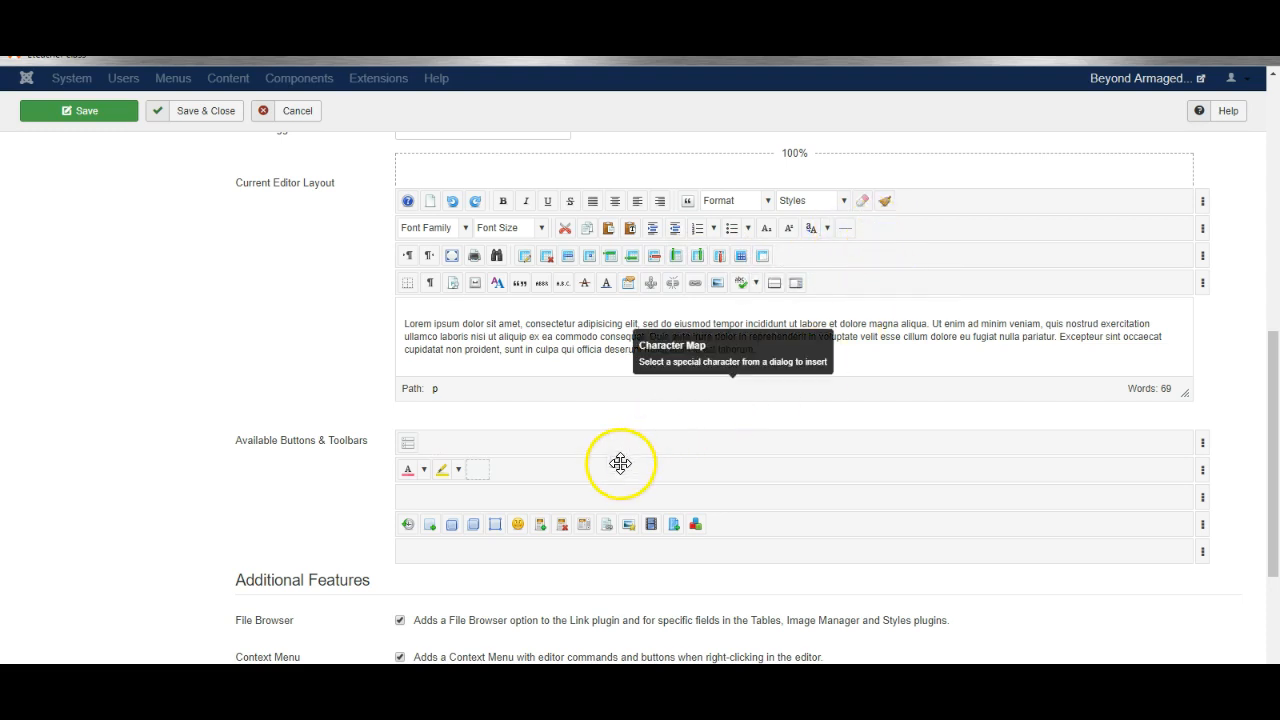
pyautogui.moveTo(502, 450)
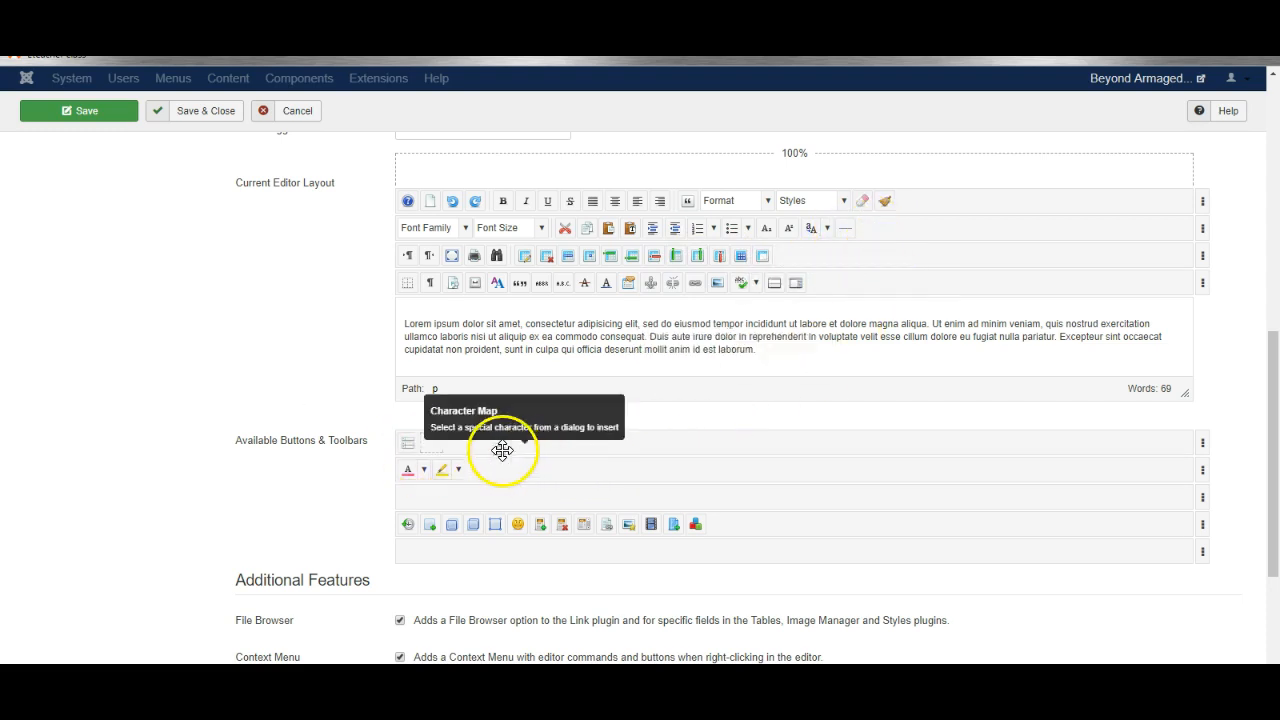
pyautogui.moveTo(707, 470)
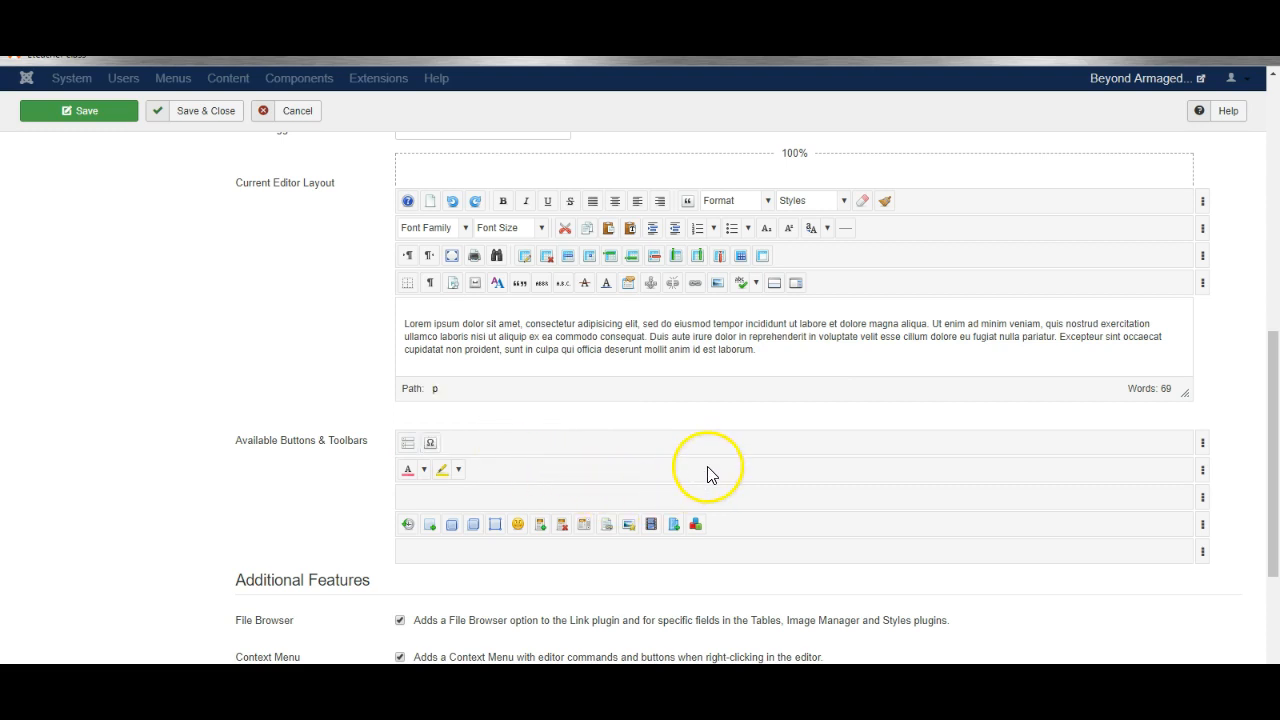
pyautogui.moveTo(617, 523)
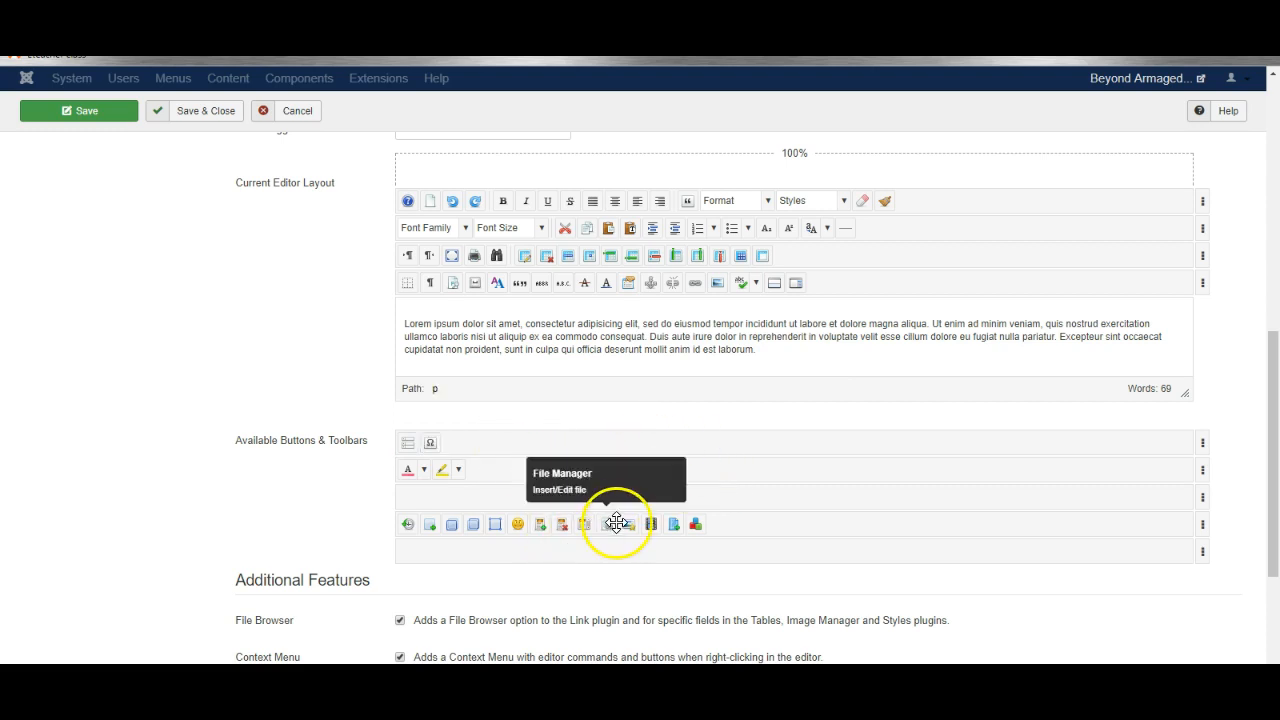
pyautogui.moveTo(651, 524)
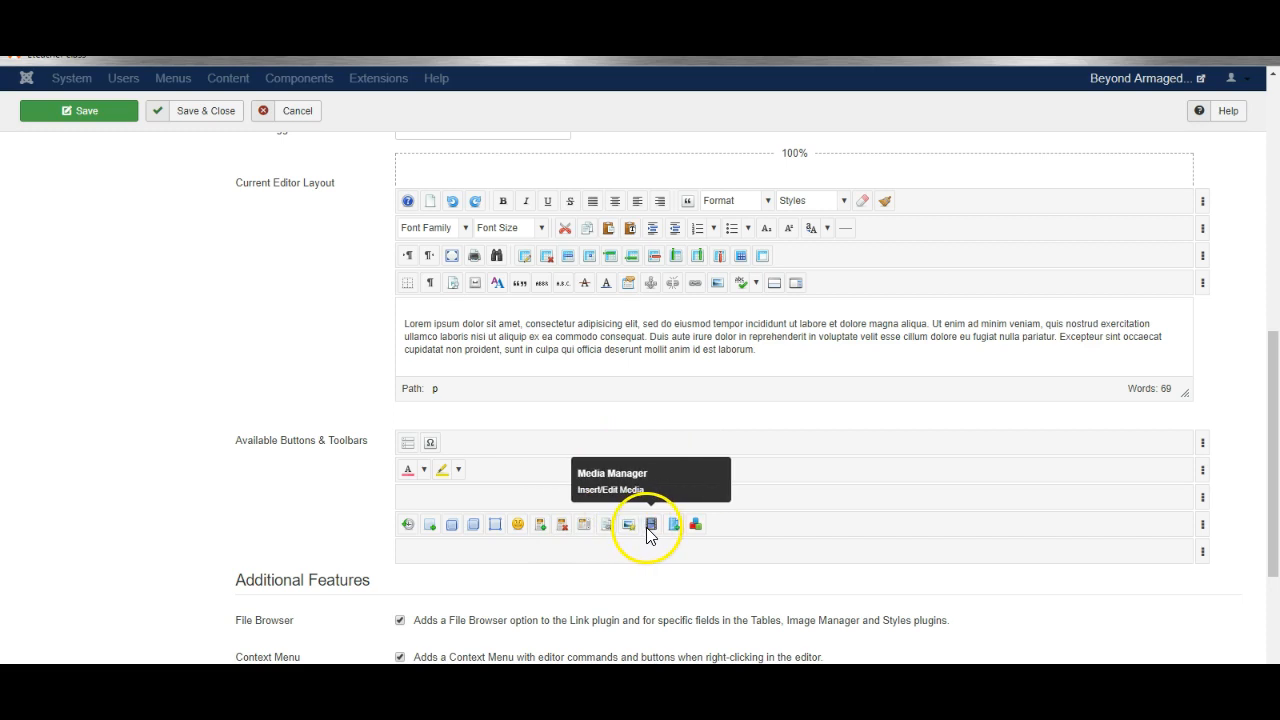
pyautogui.moveTo(283, 447)
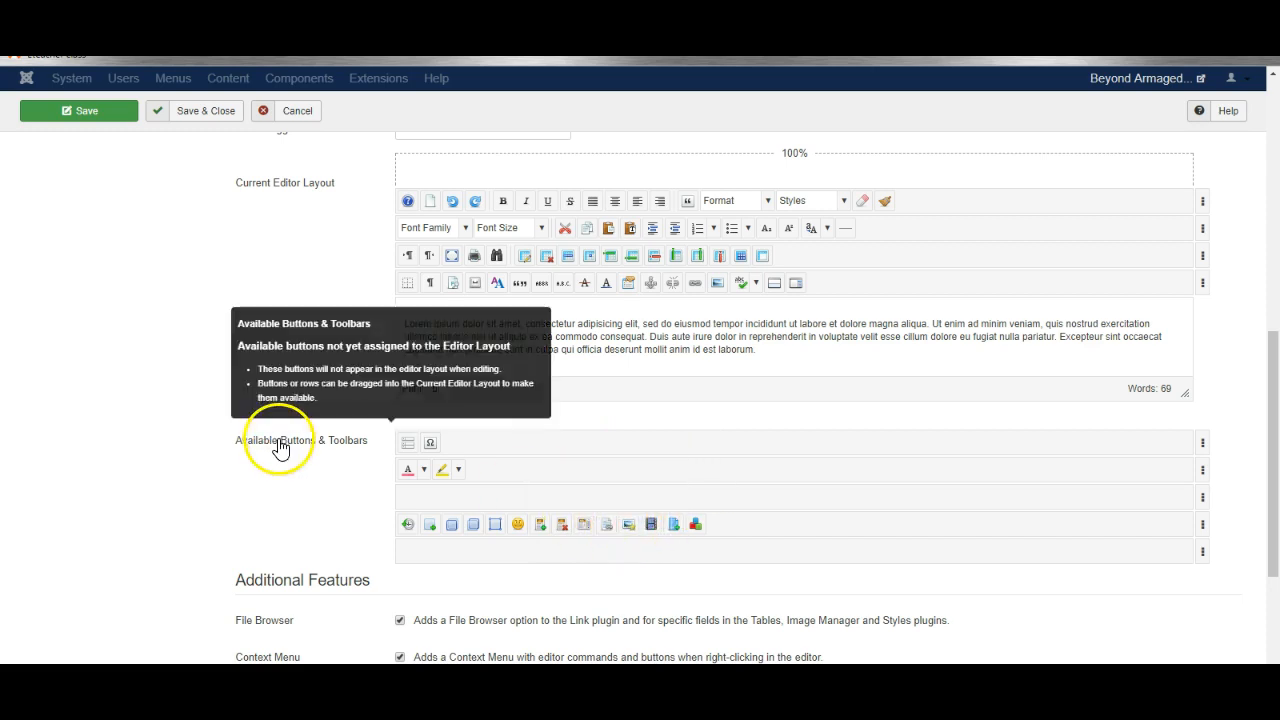
pyautogui.moveTo(651, 524)
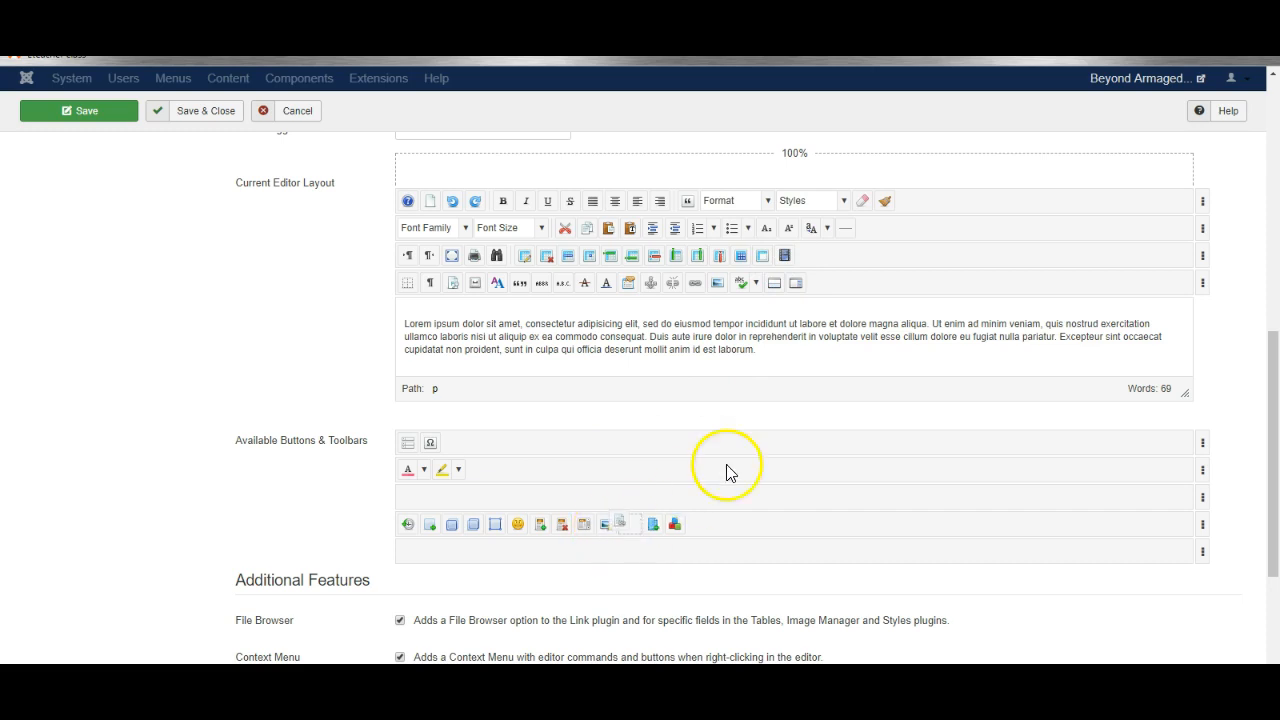
pyautogui.moveTo(606, 523)
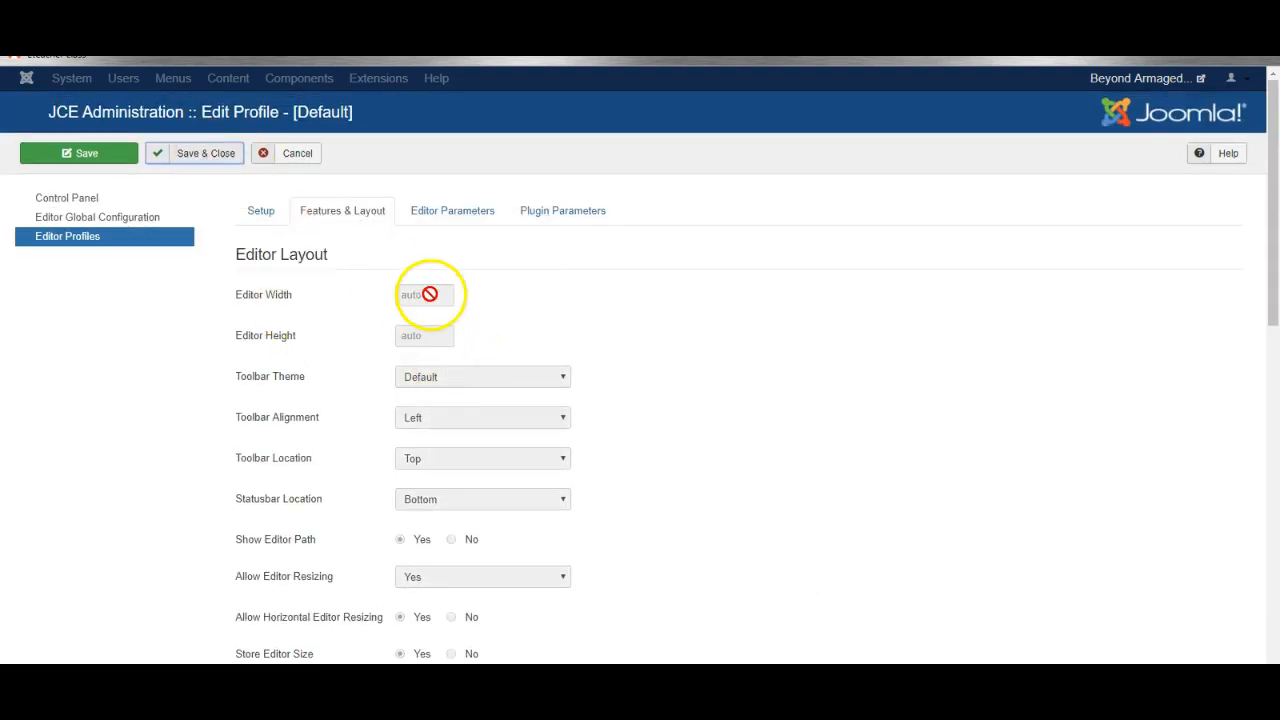
# Save and close the Default editor profile.
pyautogui.click(263, 78)
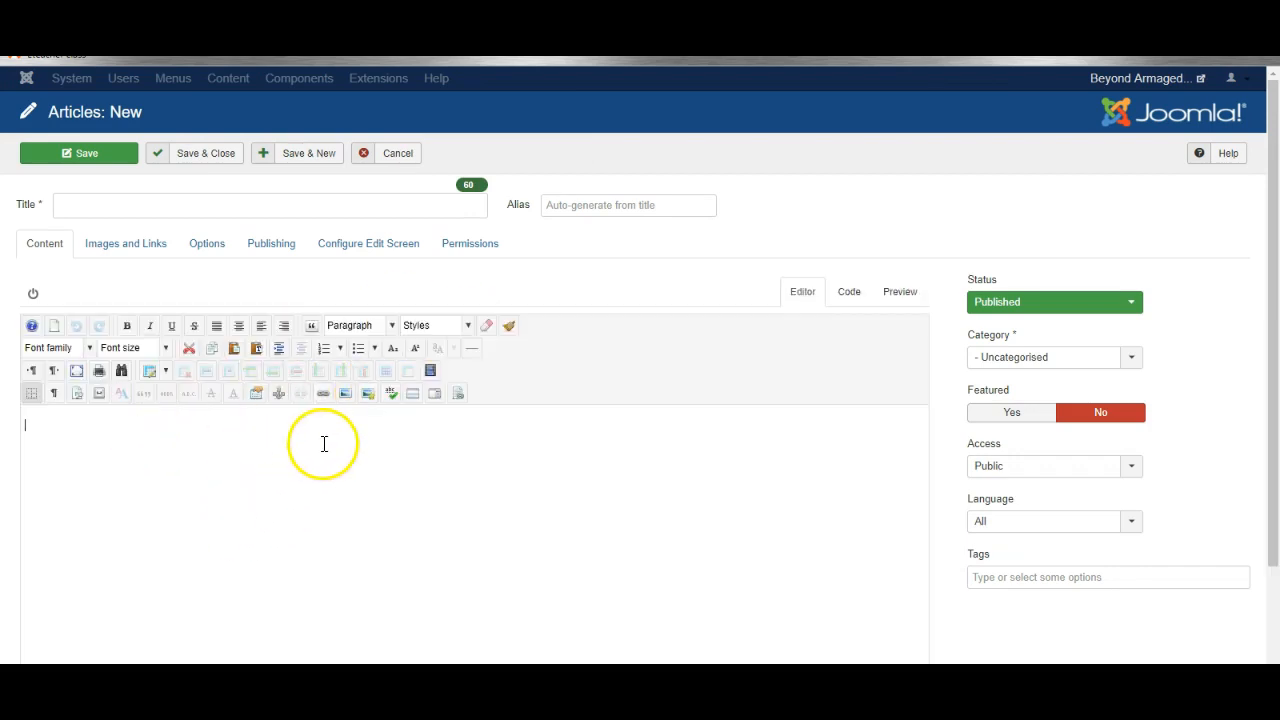
pyautogui.moveTo(431, 371)
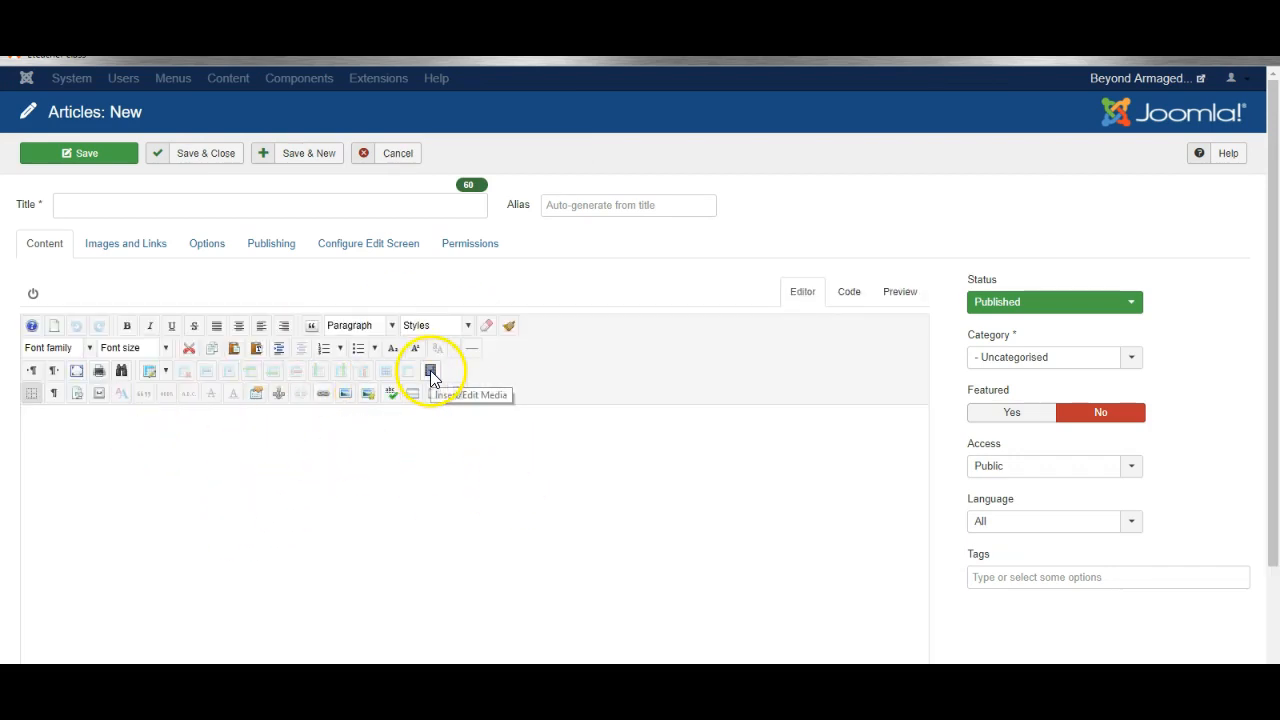
pyautogui.click(431, 371)
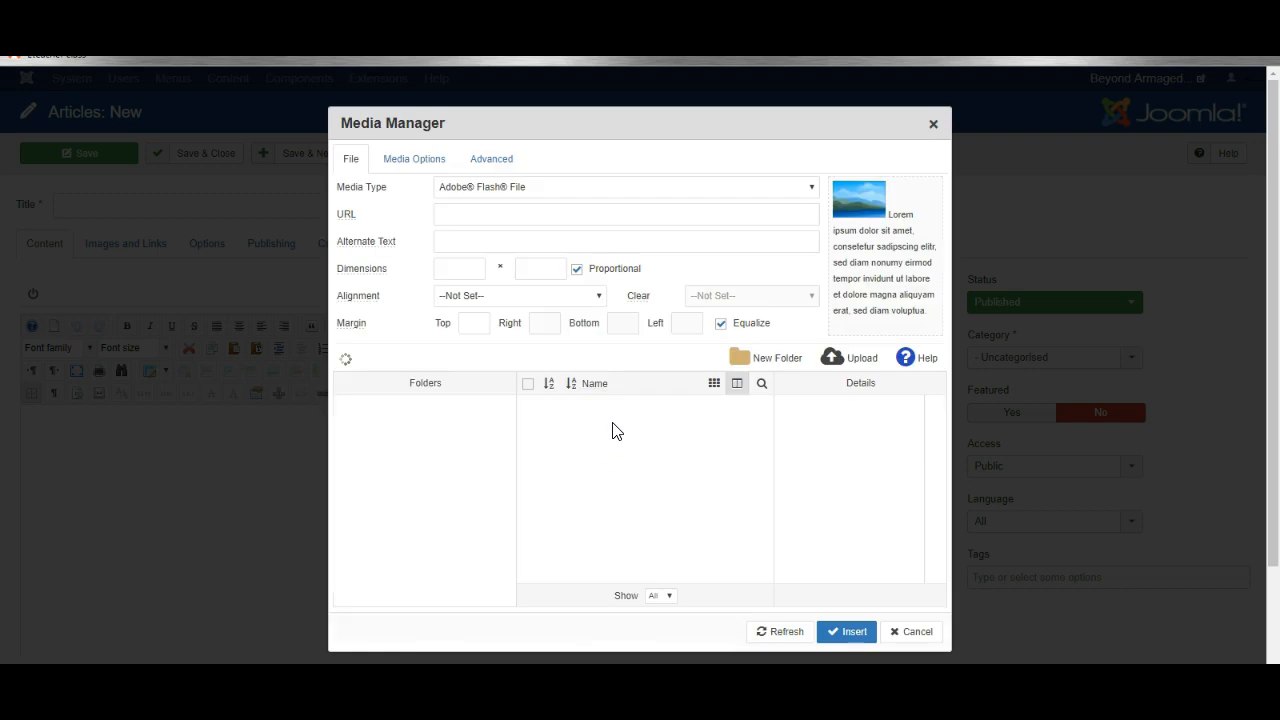
pyautogui.click(625, 187)
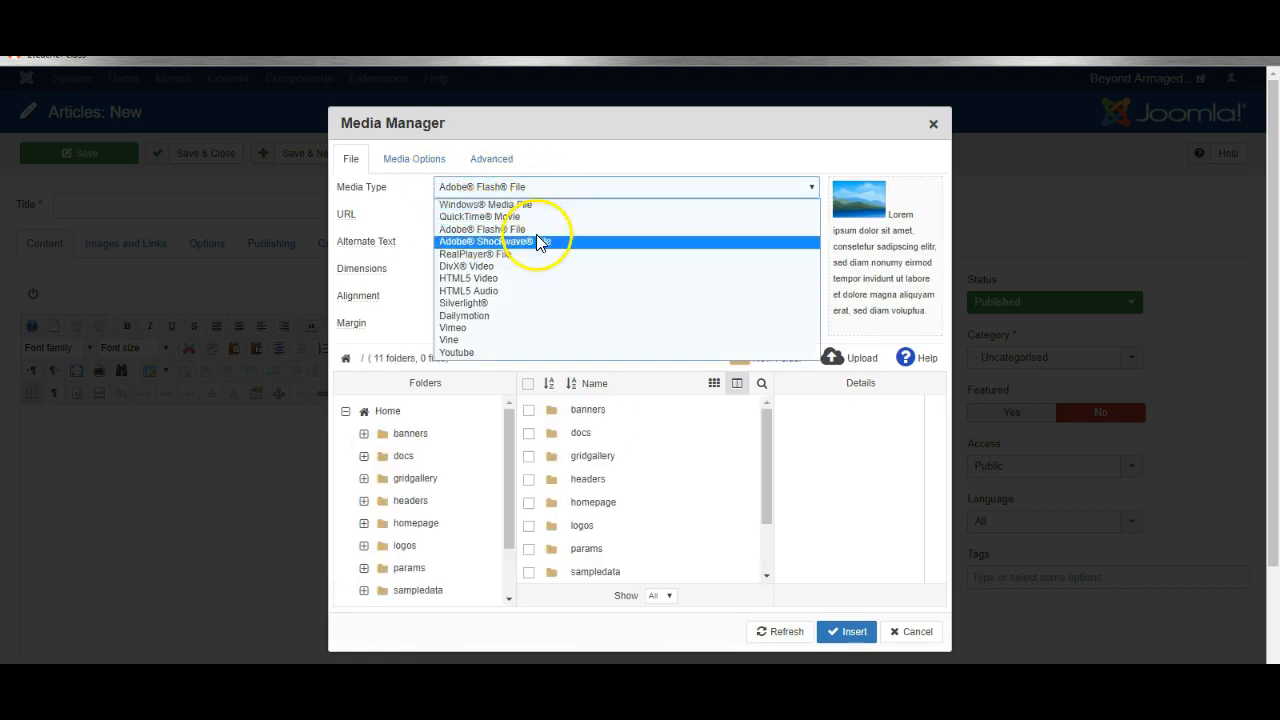
pyautogui.moveTo(510, 316)
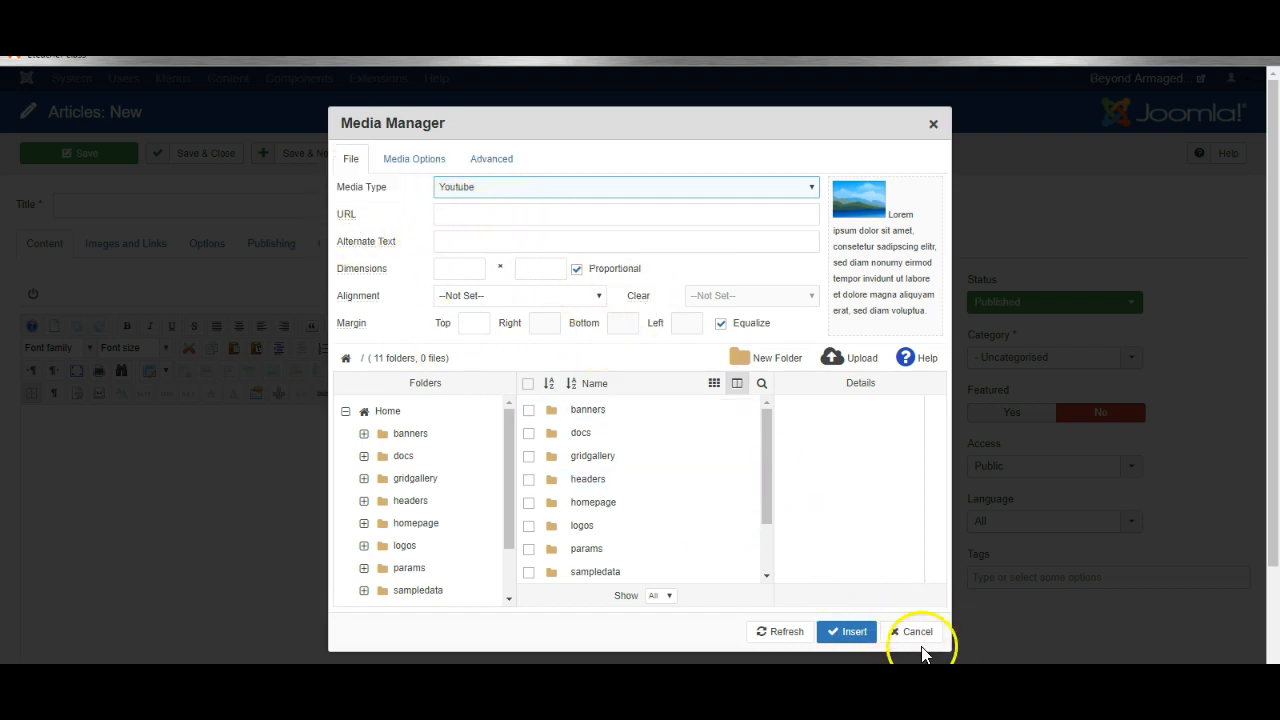
pyautogui.click(916, 631)
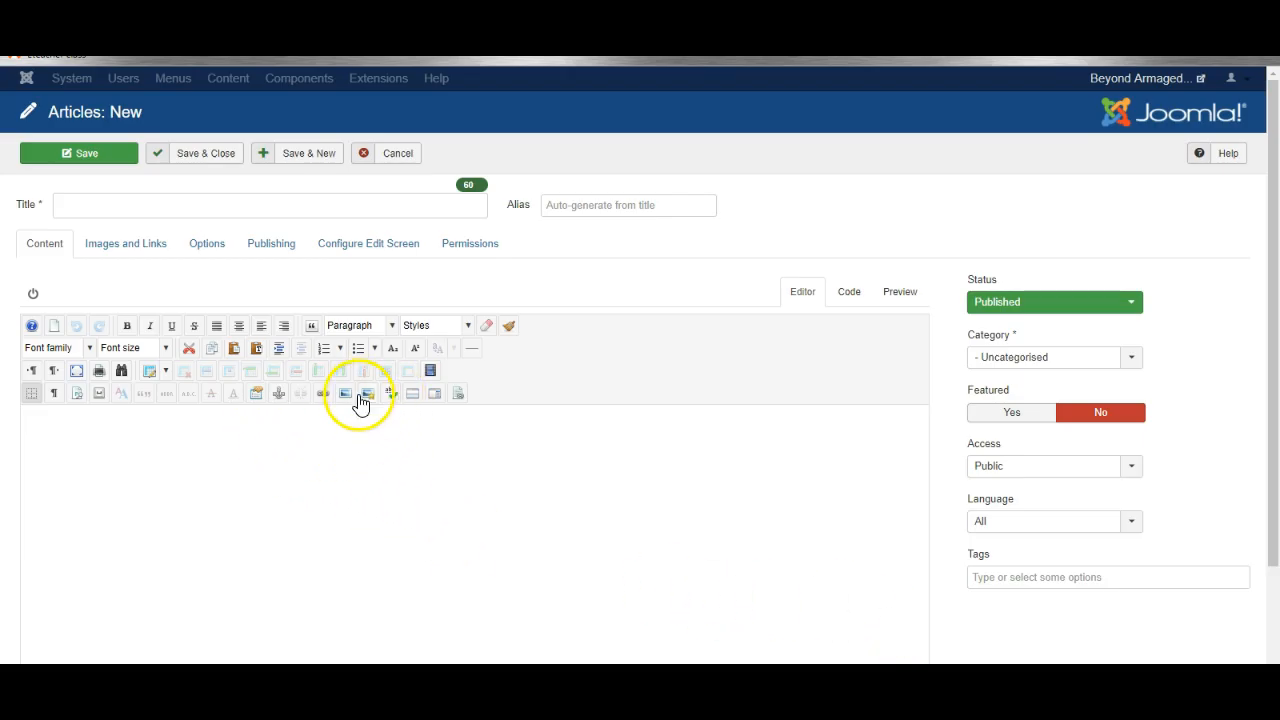
pyautogui.moveTo(368, 393)
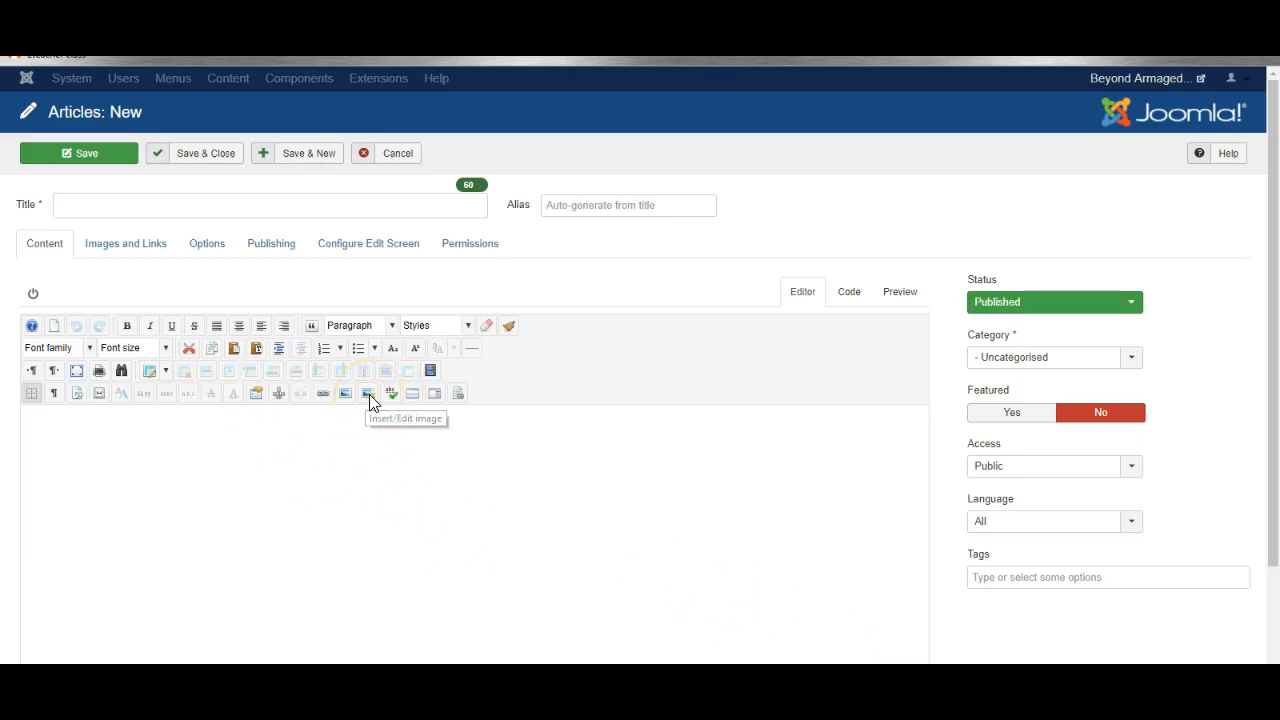
pyautogui.click(368, 392)
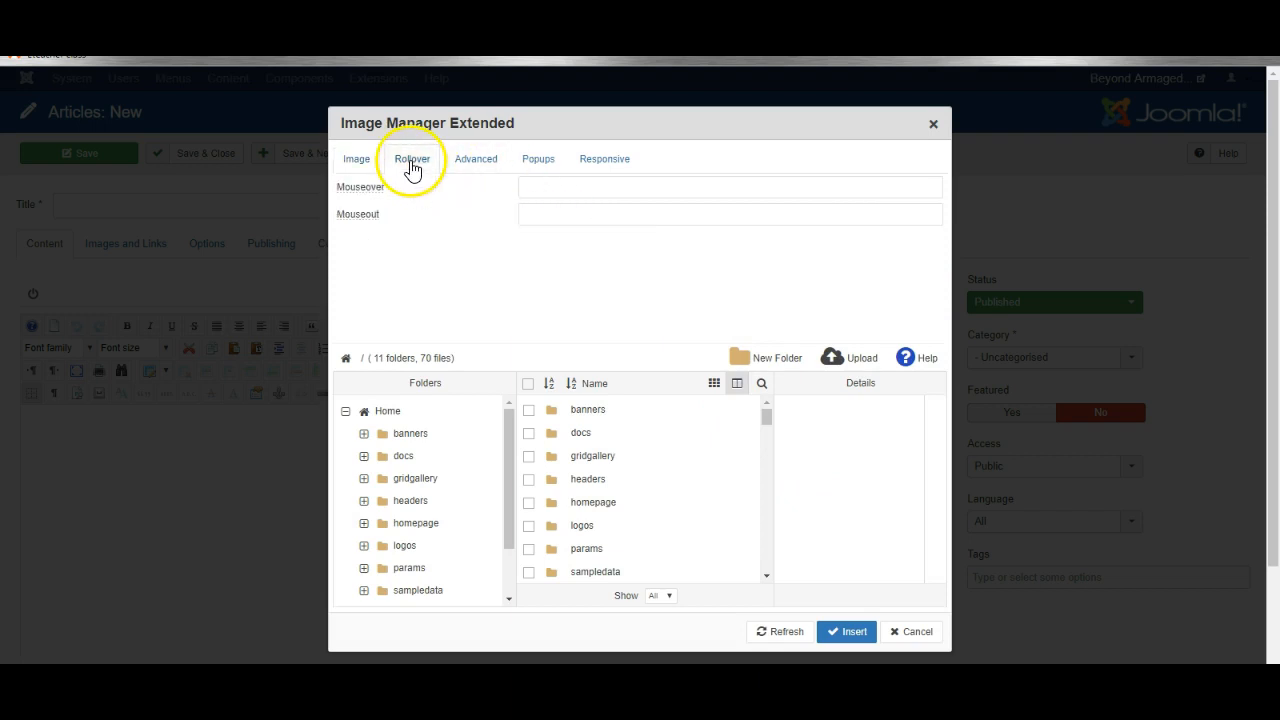
pyautogui.click(538, 158)
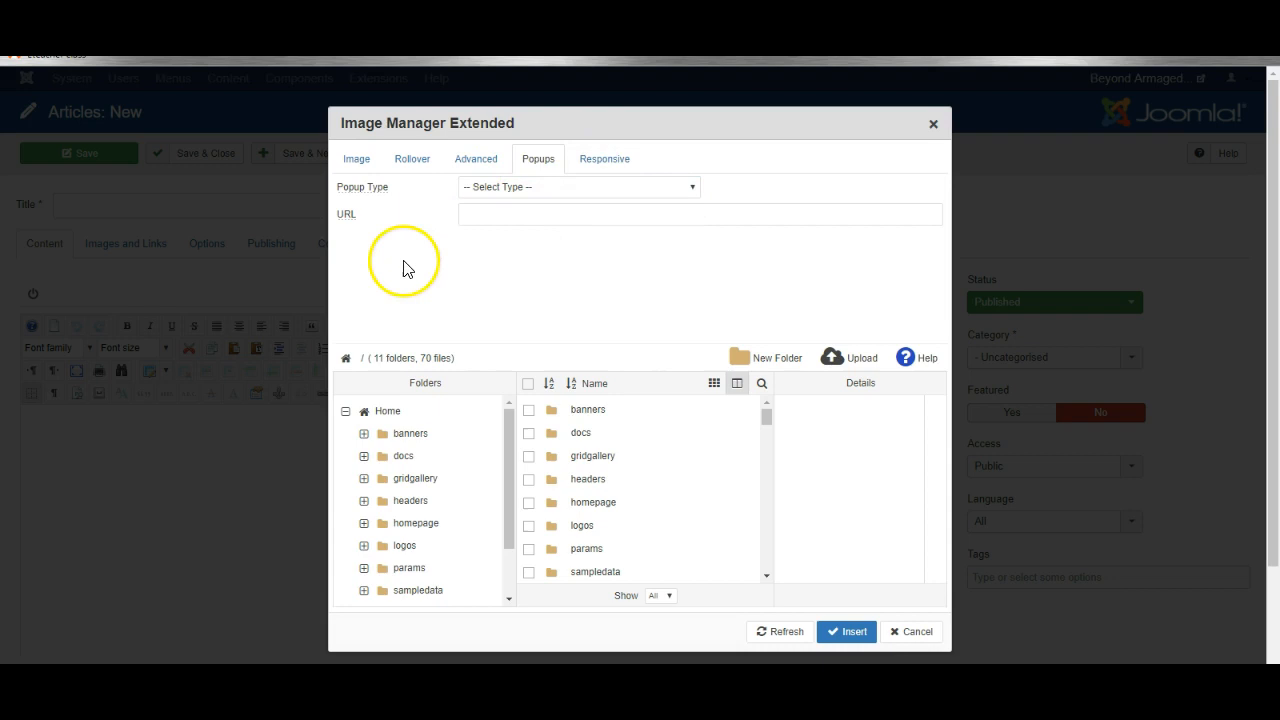
pyautogui.click(604, 158)
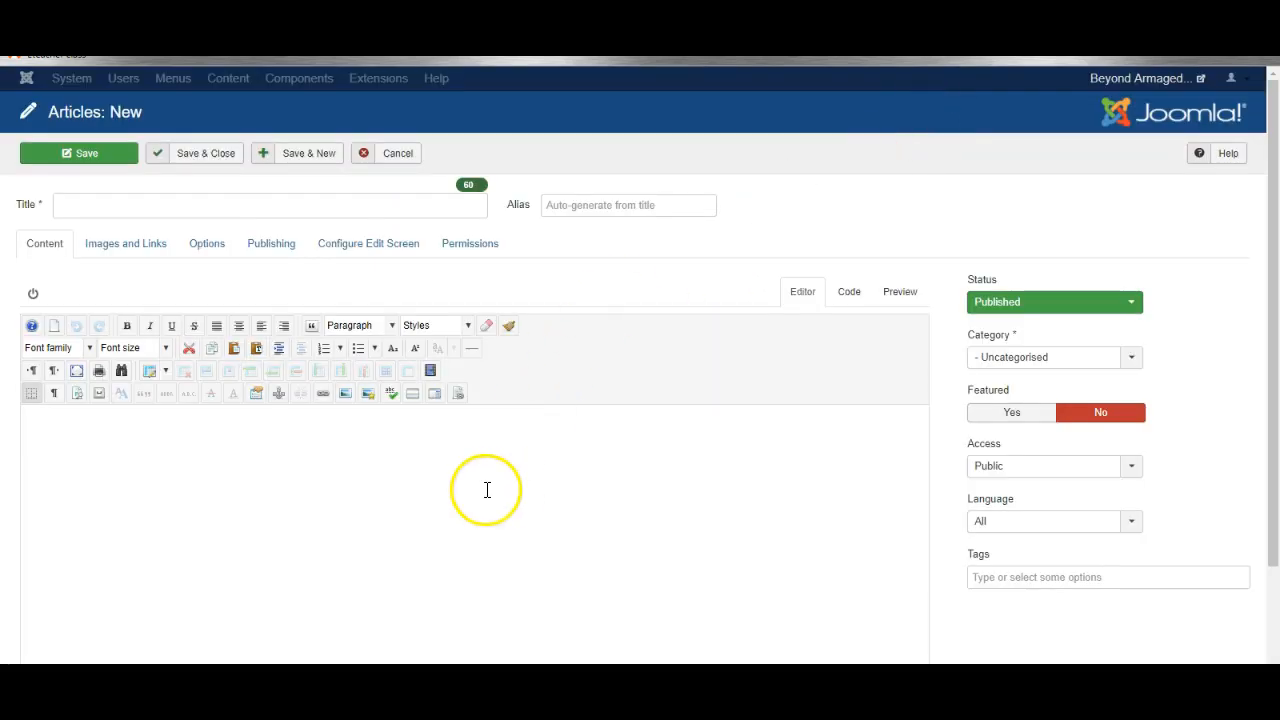
pyautogui.moveTo(458, 392)
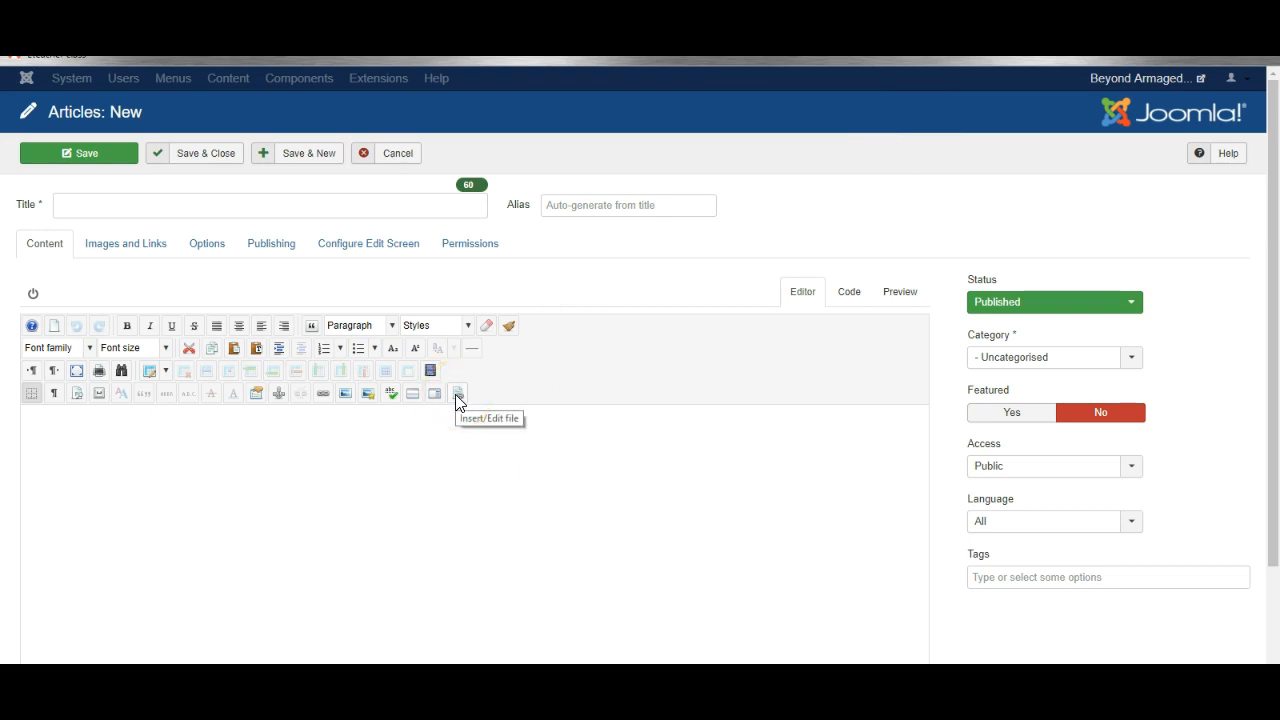
# Open the JCE File Manager from the article editor toolbar.
pyautogui.click(457, 392)
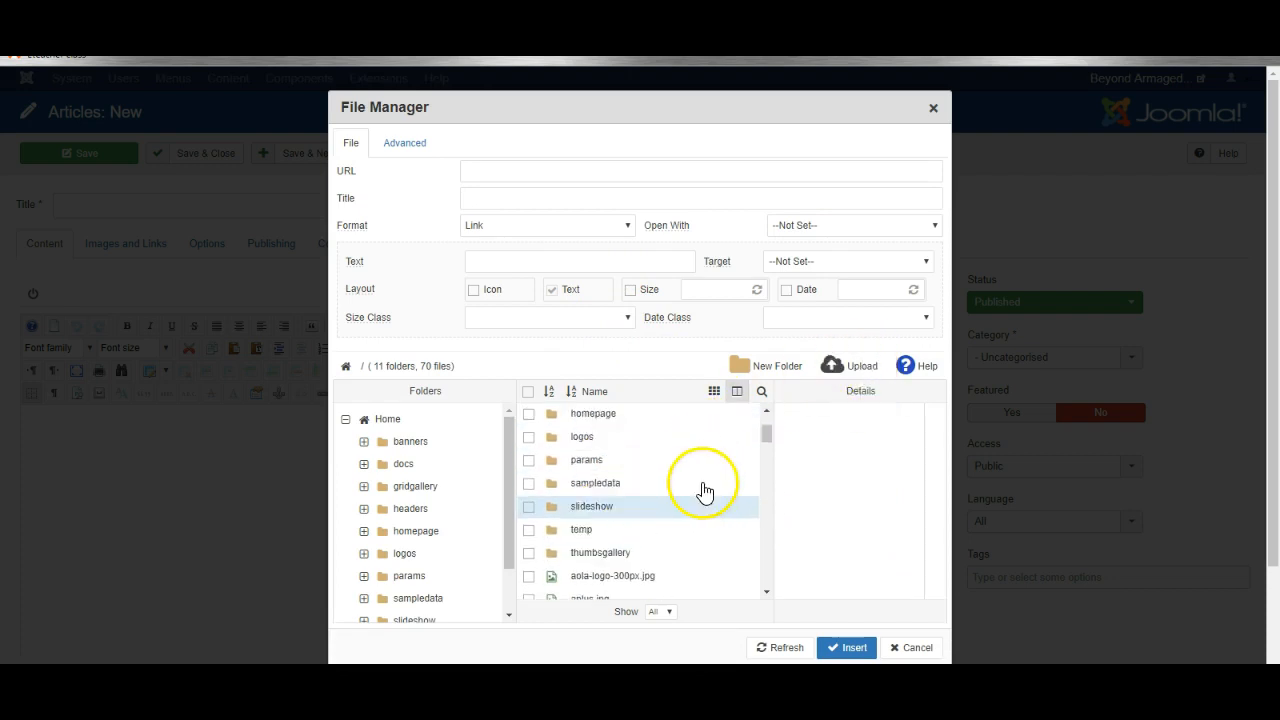
# Start an upload and browse to the Helpfiles folder for gmail_instructions - cels.docx.
pyautogui.scroll(-3)
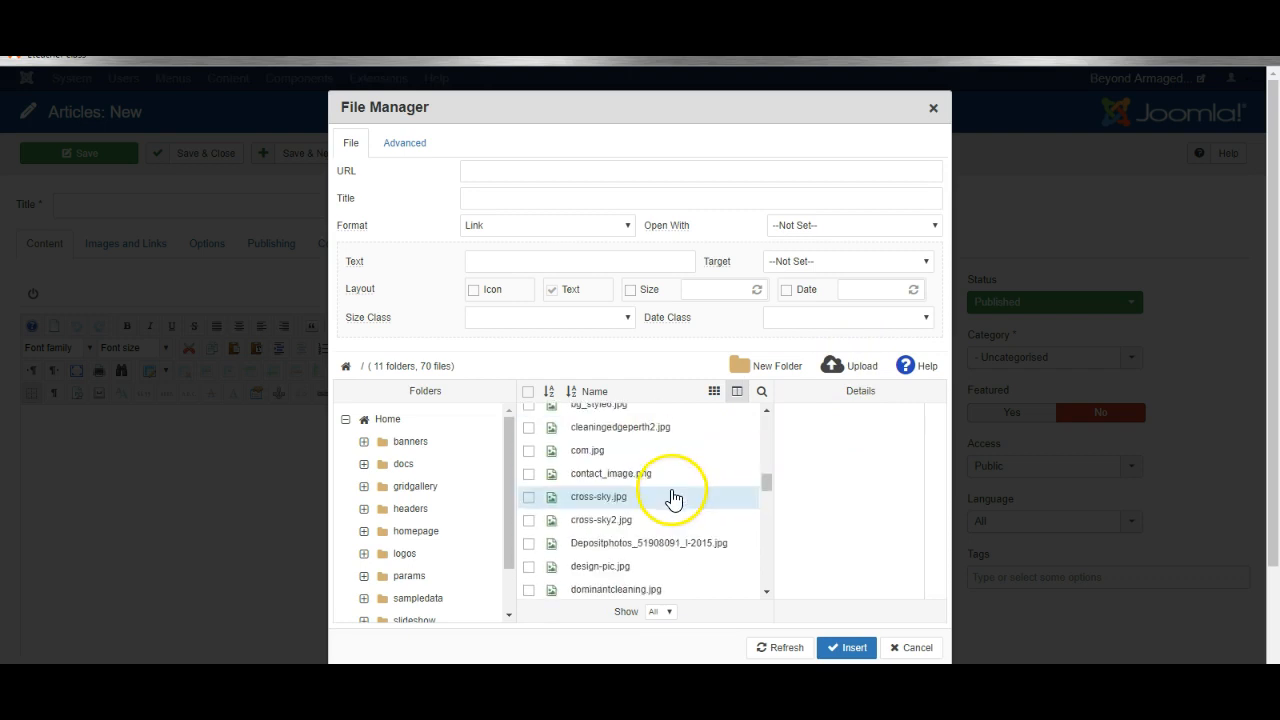
pyautogui.click(849, 365)
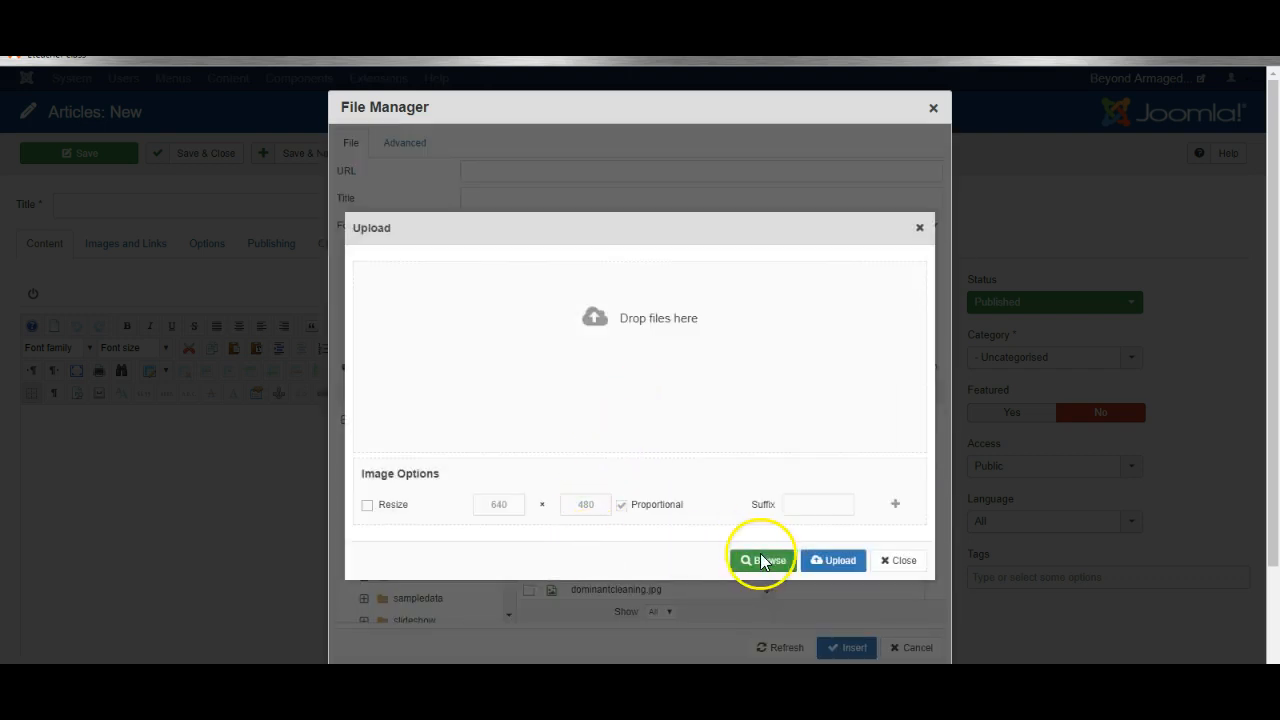
pyautogui.click(763, 560)
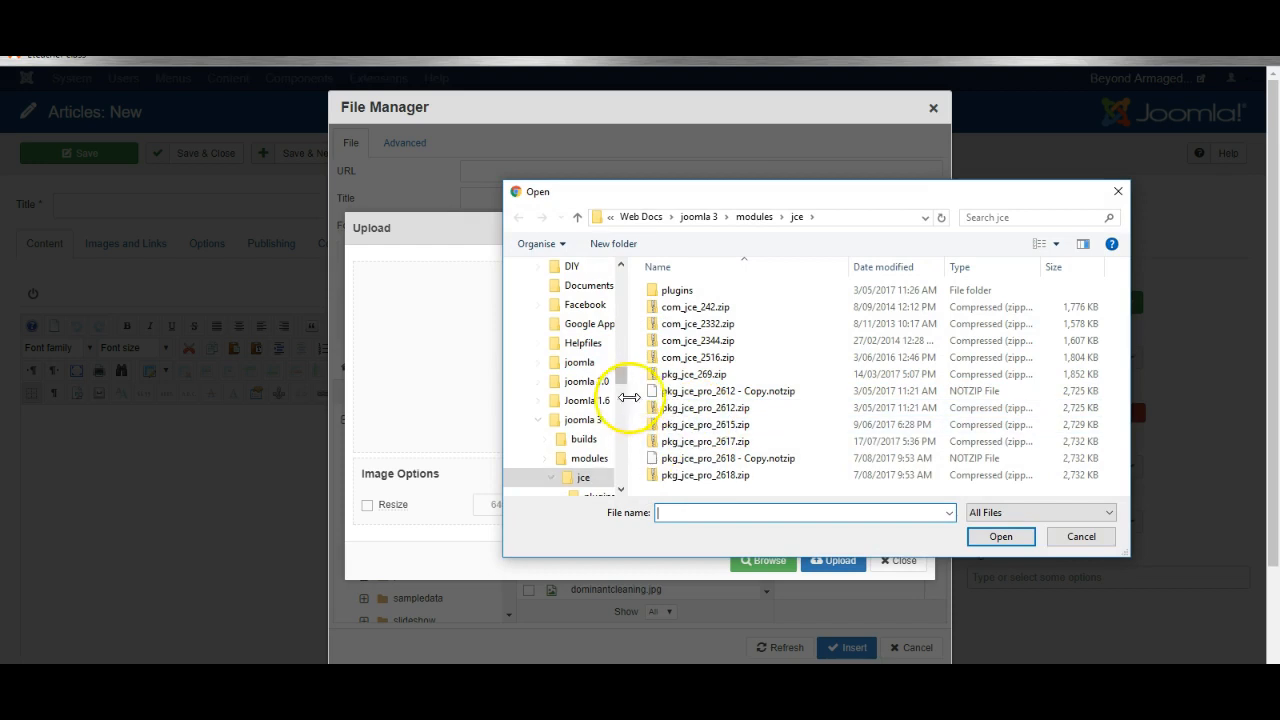
pyautogui.click(585, 419)
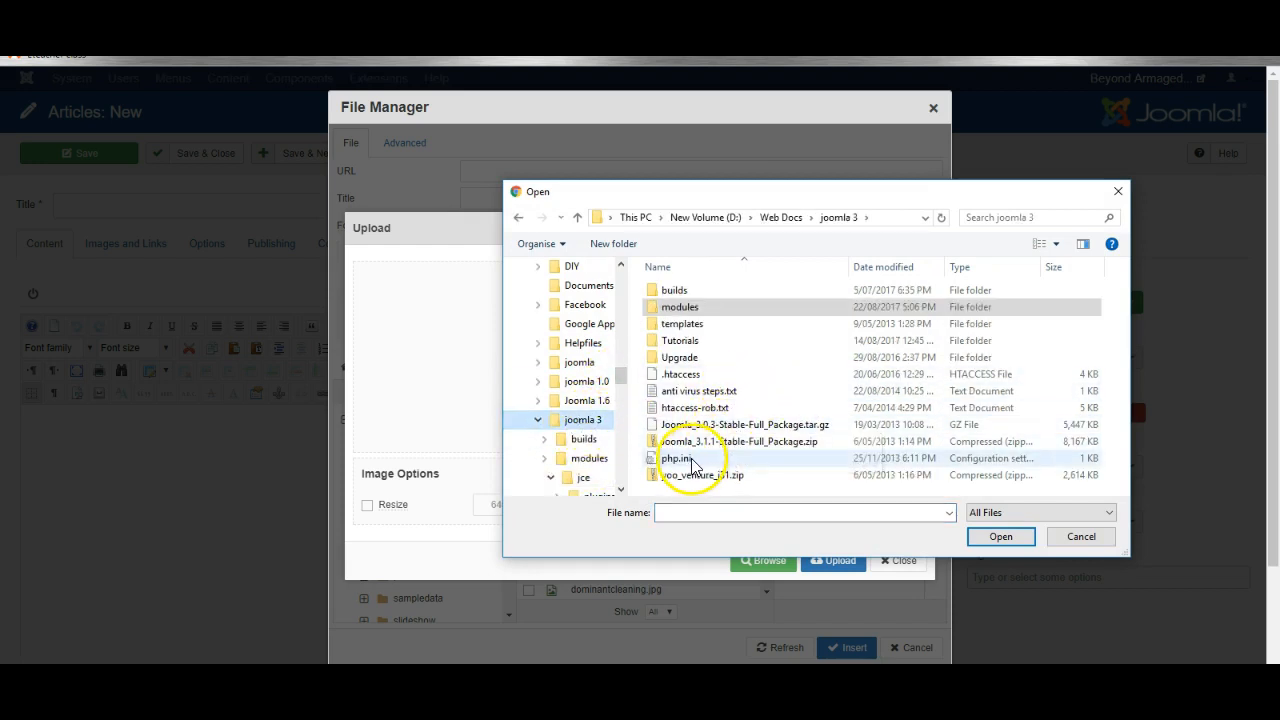
pyautogui.doubleClick(582, 438)
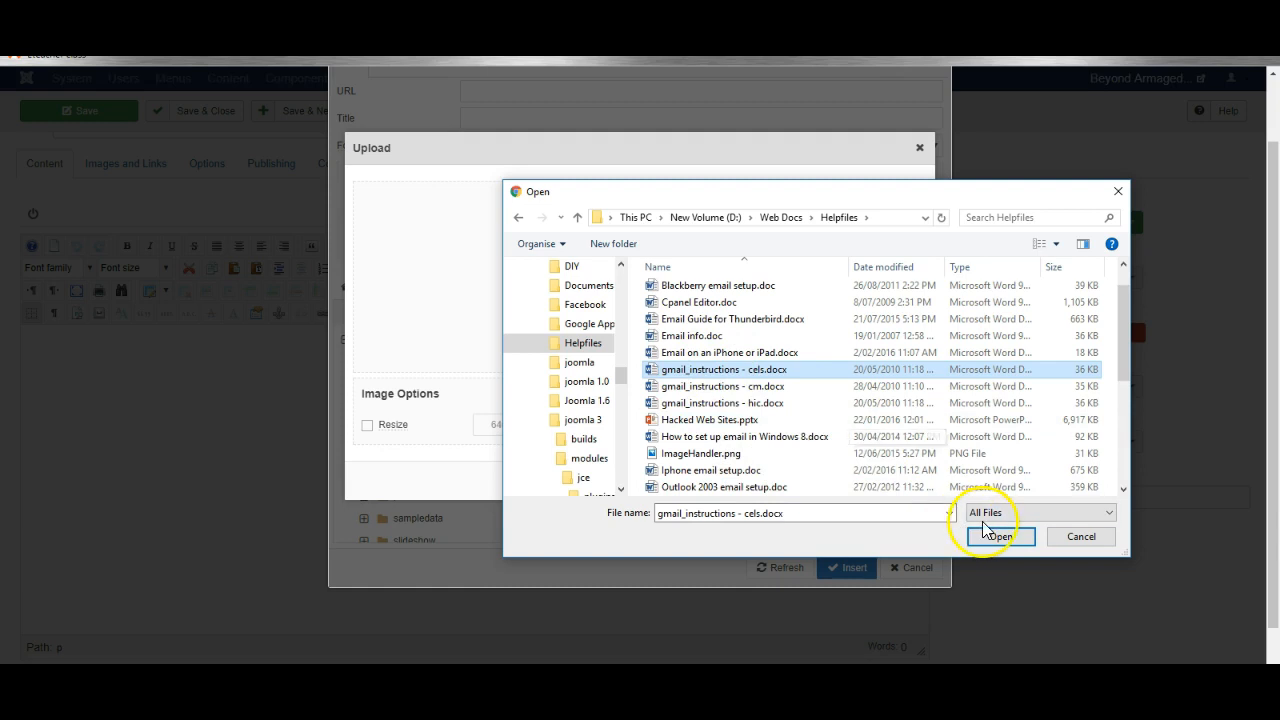
# Upload gmail_instructions - cels.docx and insert it as a link with a file icon.
pyautogui.click(1000, 536)
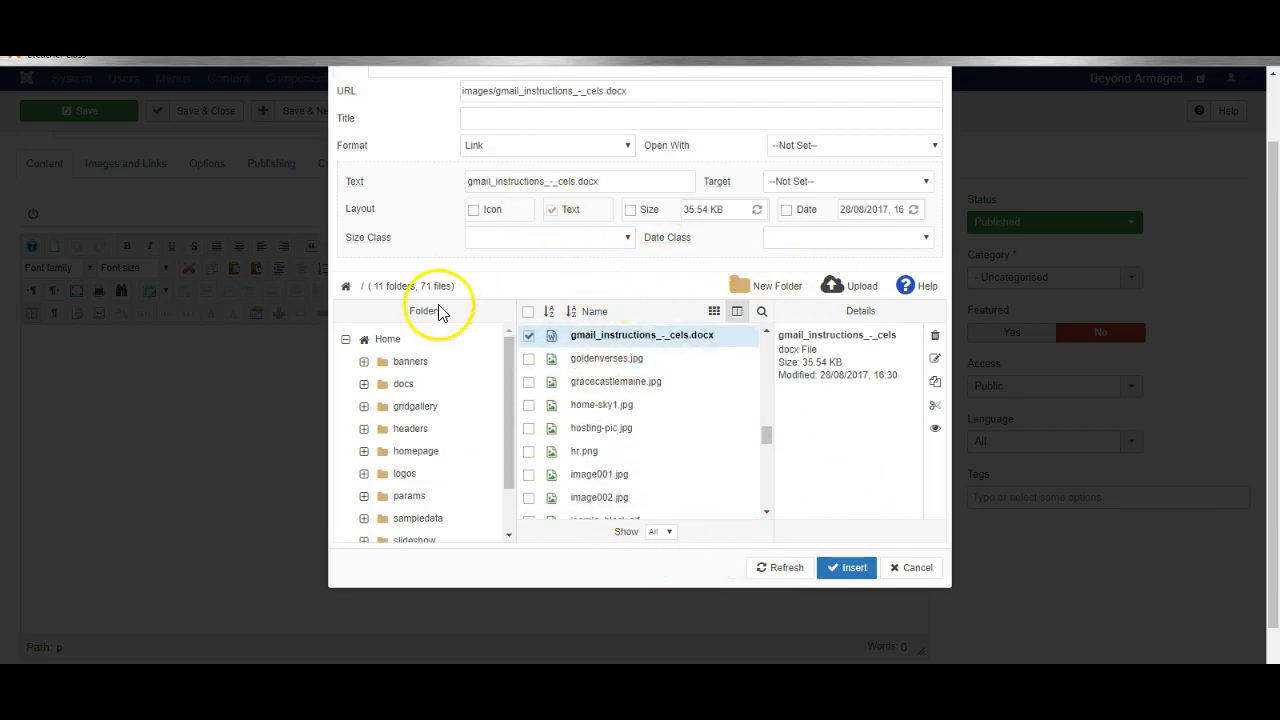
pyautogui.click(473, 209)
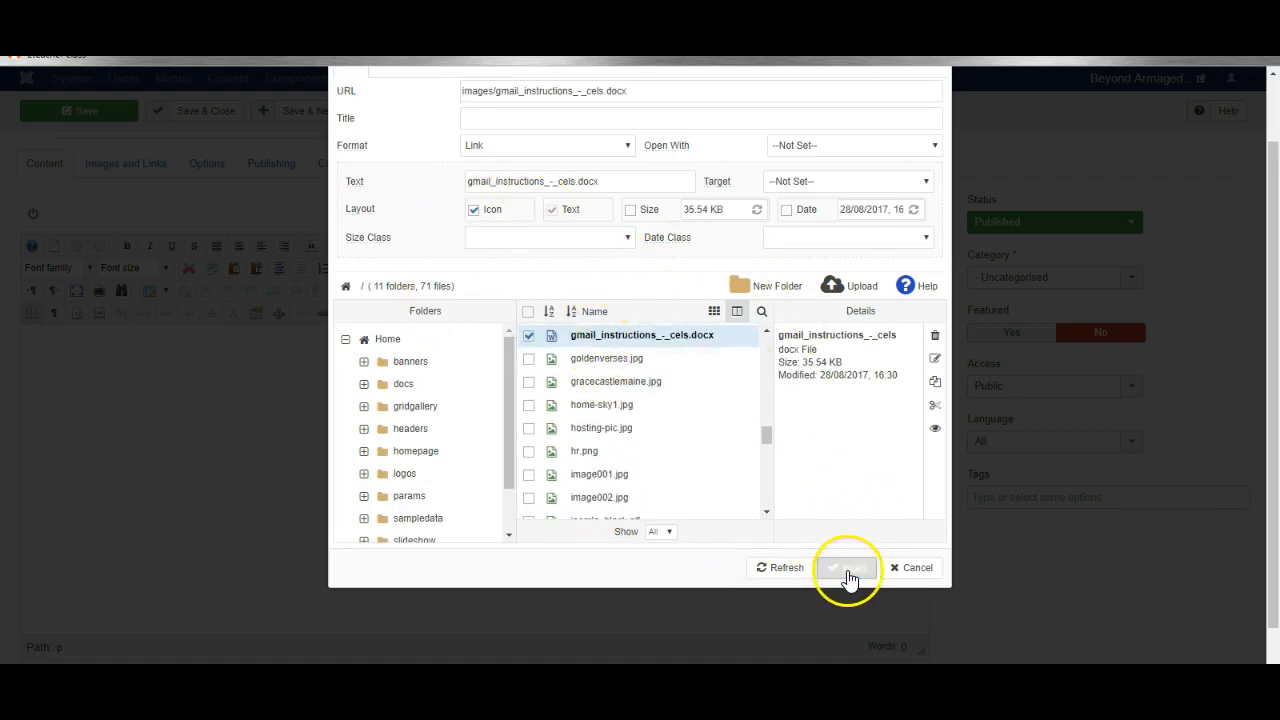
pyautogui.click(846, 567)
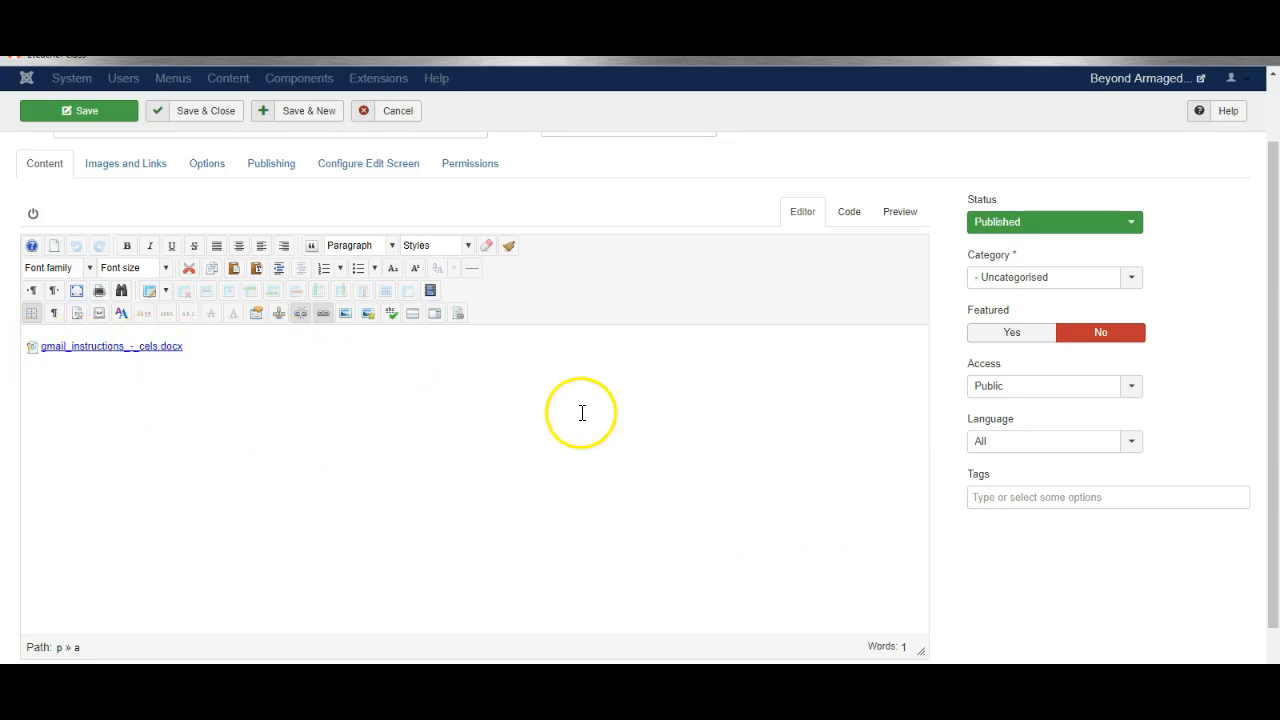
pyautogui.moveTo(547, 430)
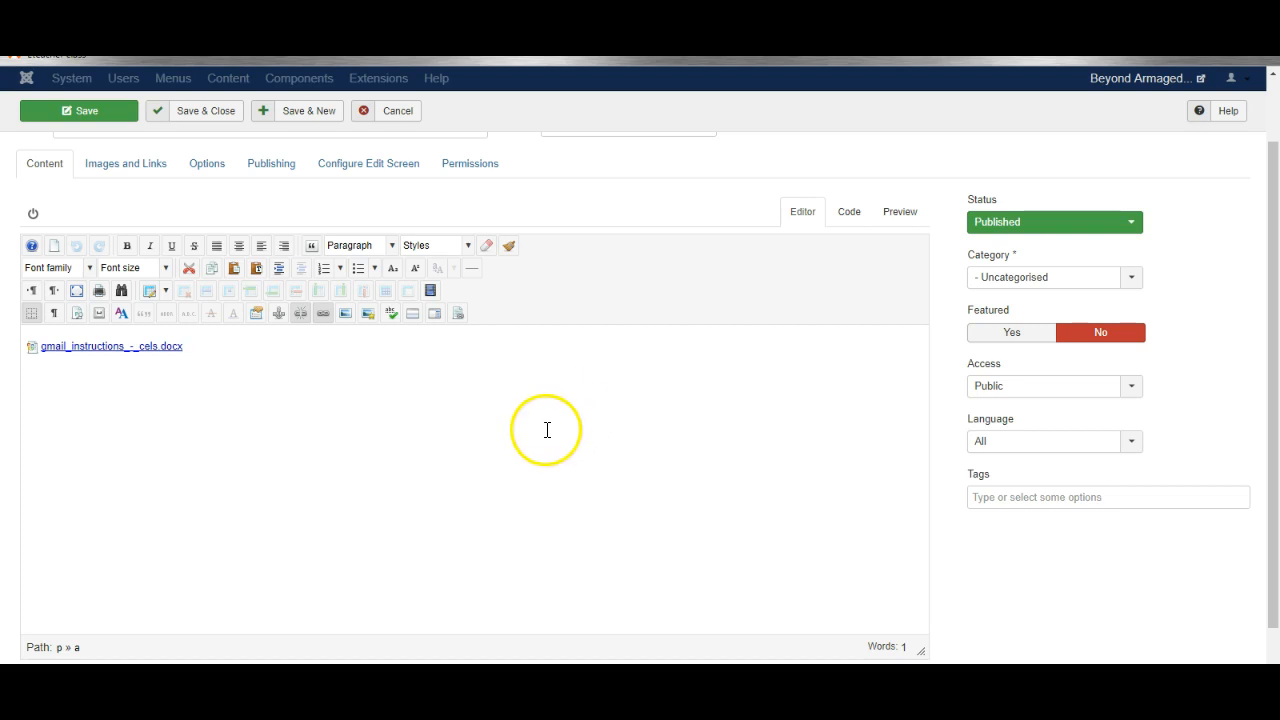